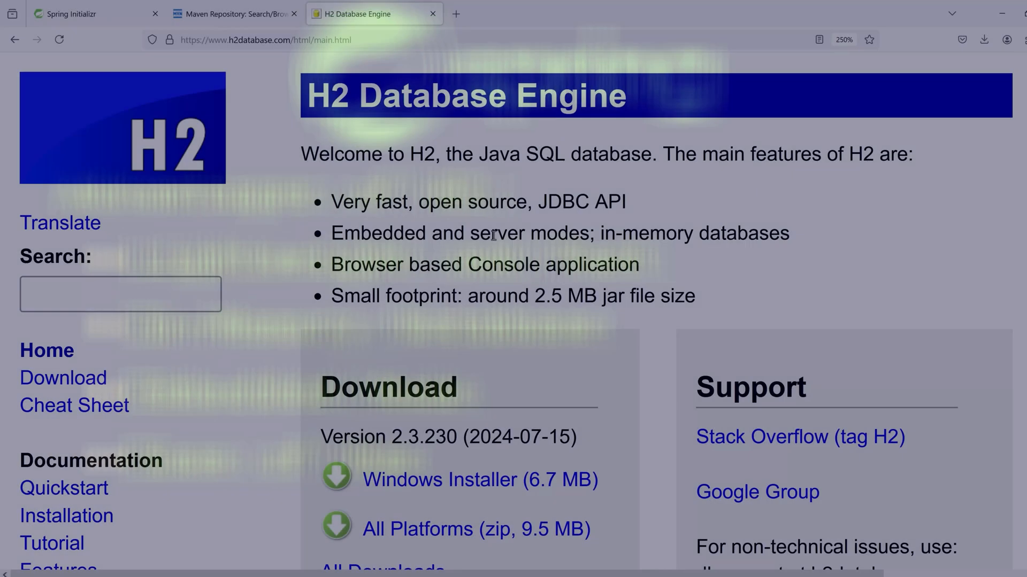
Step: Switch Firefox from the H2 homepage to the Spring Initializr tab
{"action": "left_click", "coordinate": [92, 13]}
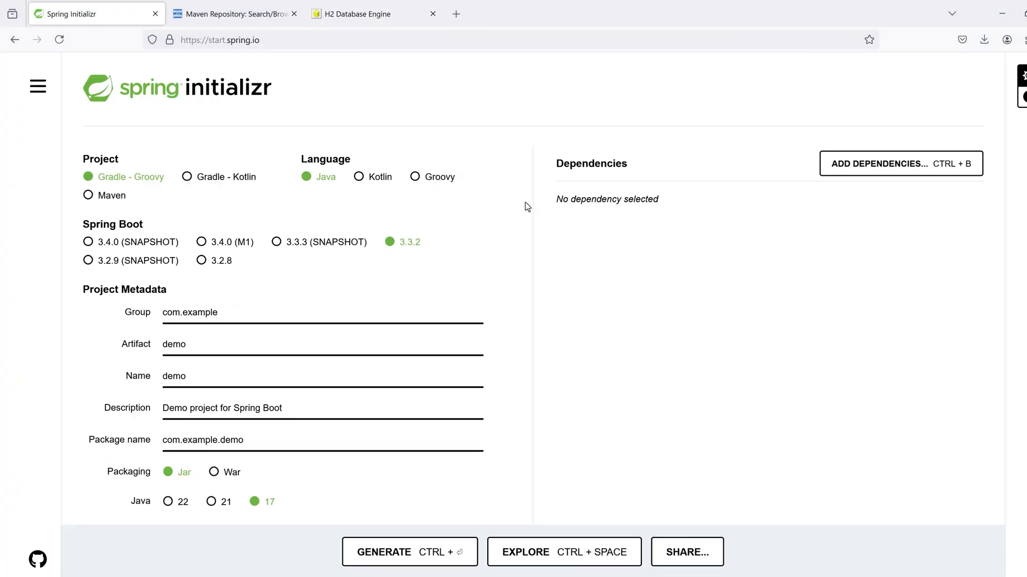
{"action": "mouse_move", "coordinate": [787, 155]}
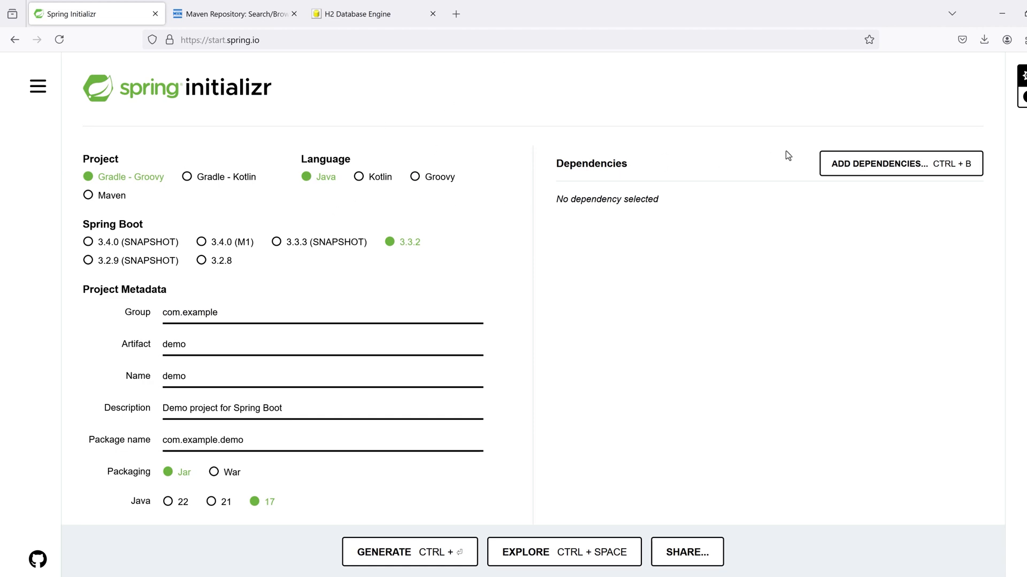
Step: Search dependencies for 'h2' and add H2 Database as the only dependency
{"action": "left_click", "coordinate": [899, 163]}
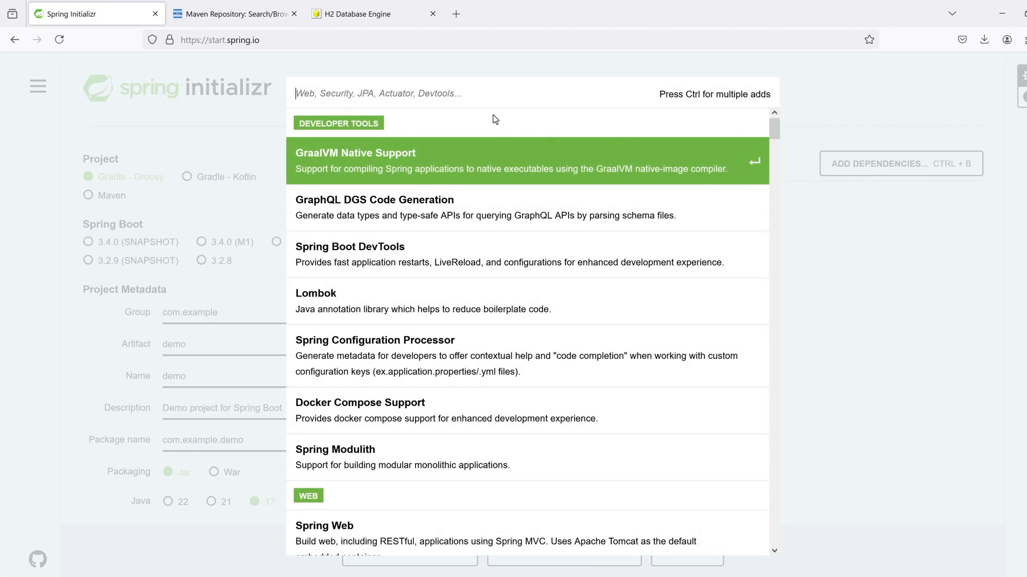
{"action": "type", "text": "h2"}
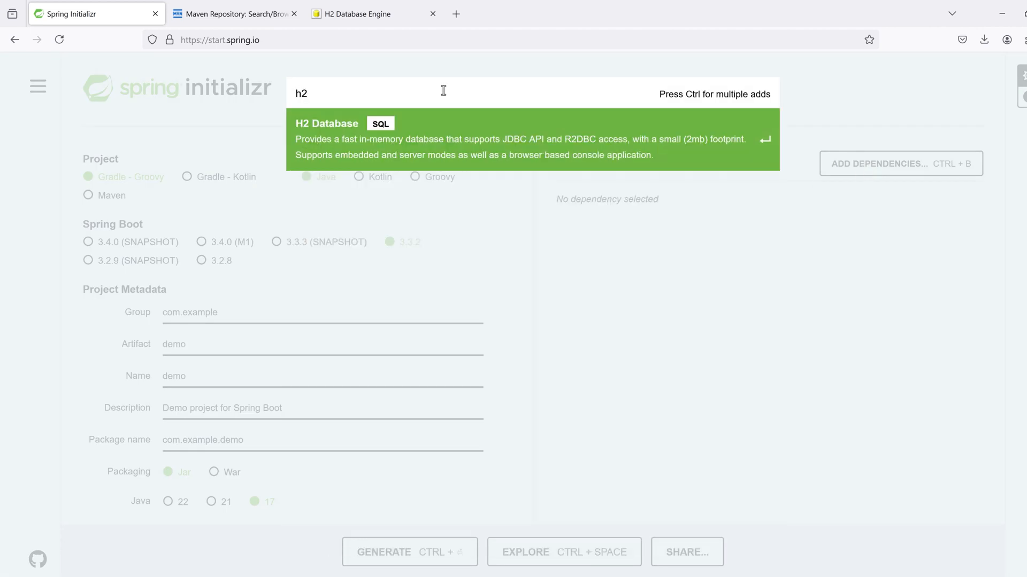
{"action": "left_click", "coordinate": [524, 139]}
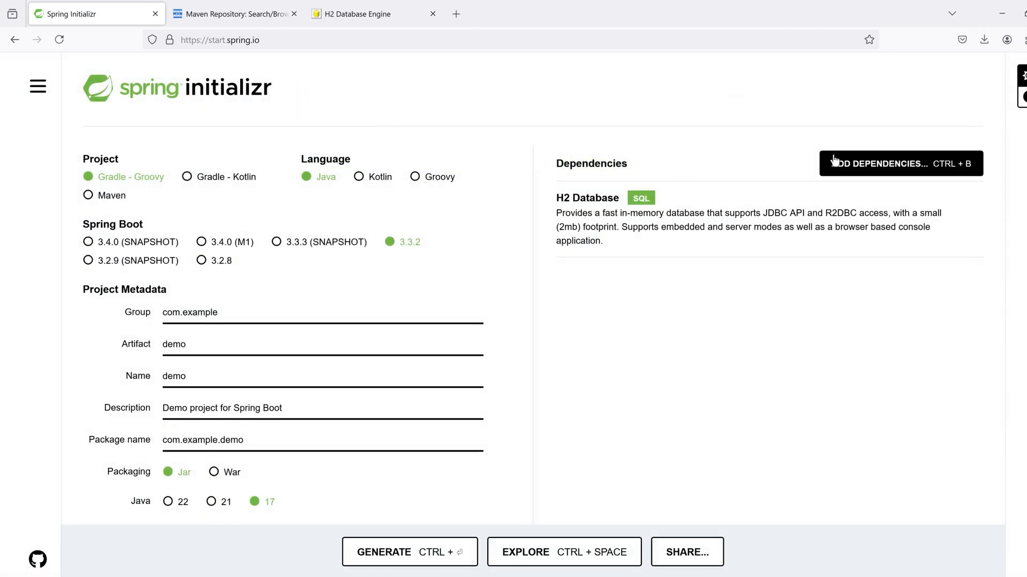
{"action": "mouse_move", "coordinate": [593, 227]}
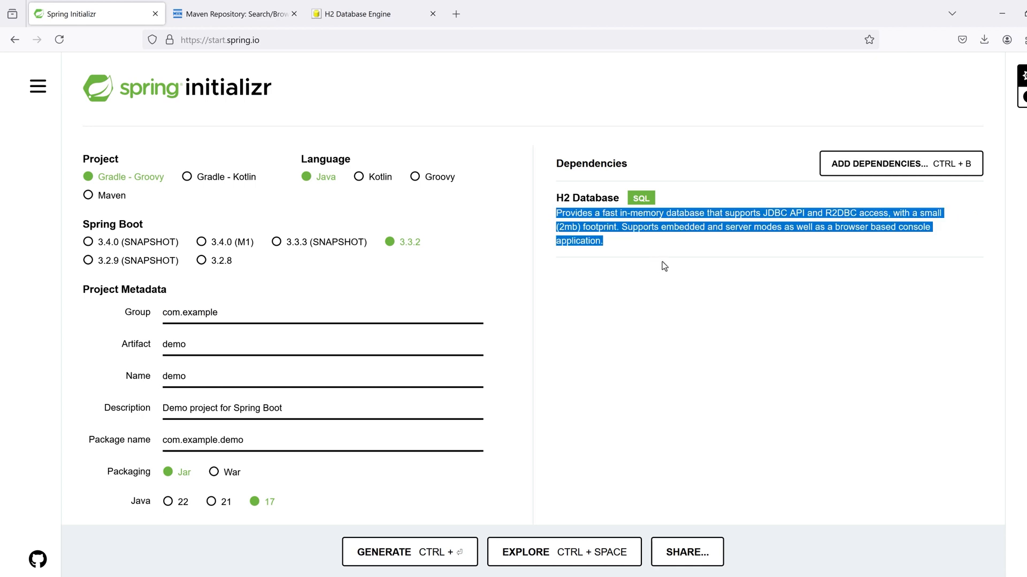
{"action": "left_click", "coordinate": [608, 462]}
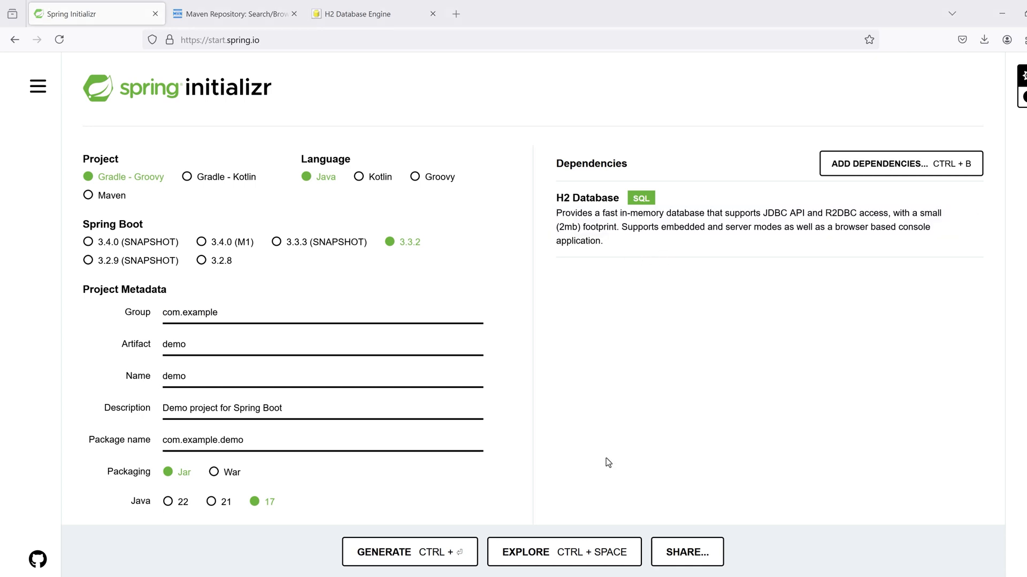
{"action": "mouse_move", "coordinate": [345, 544]}
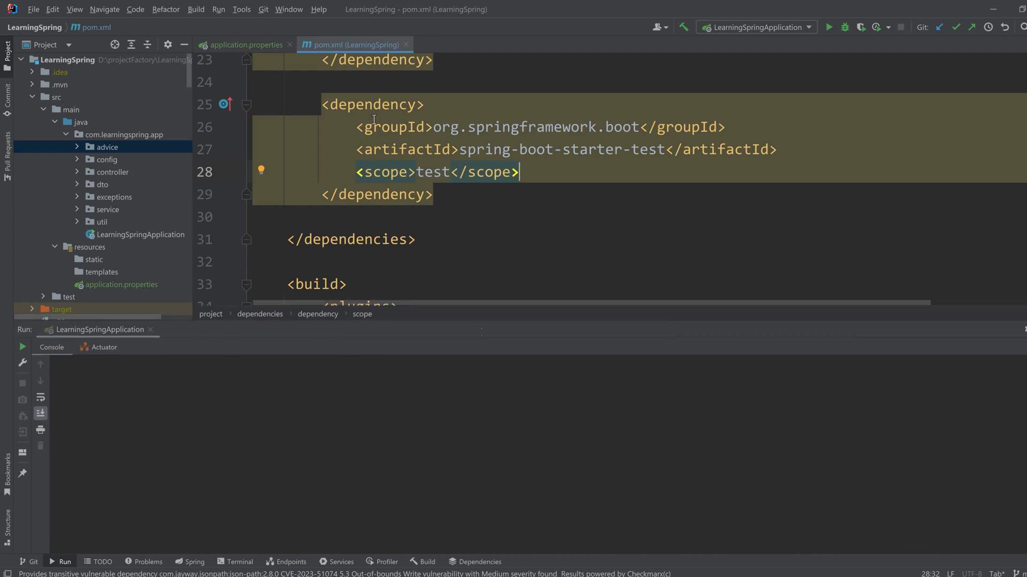
{"action": "mouse_move", "coordinate": [350, 45]}
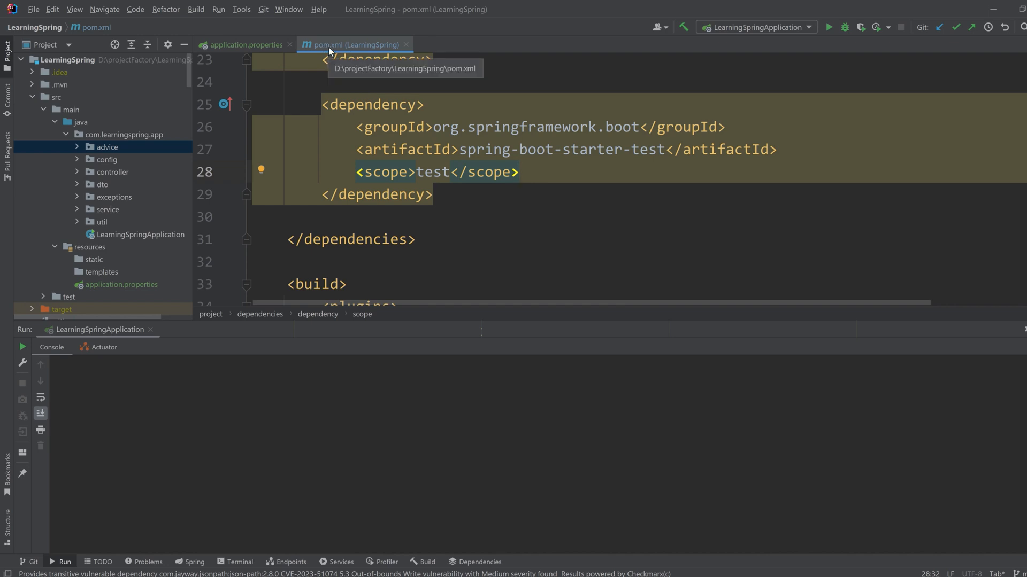
{"action": "mouse_move", "coordinate": [357, 54]}
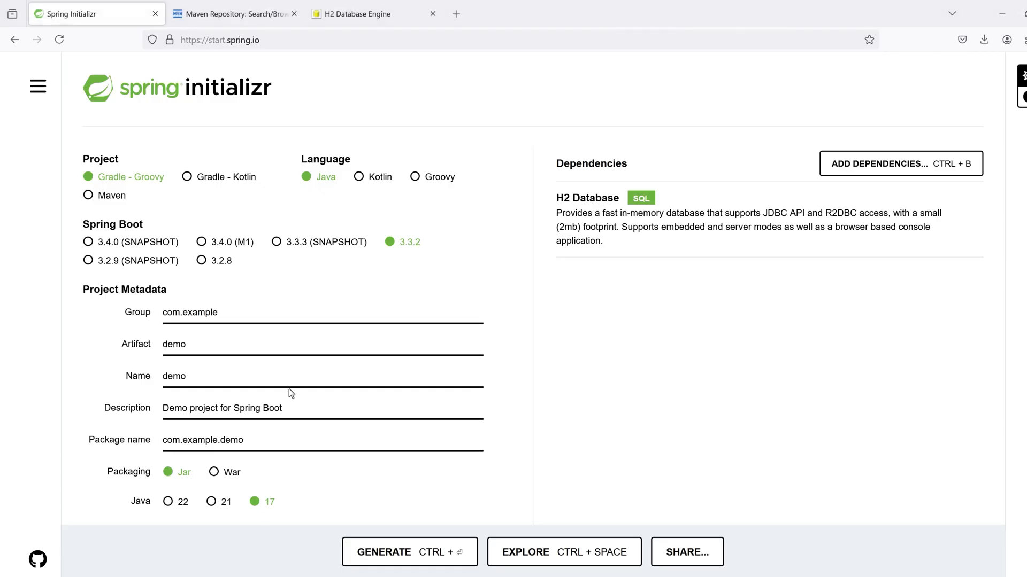
Step: Search MVN Repository for h2 and open H2 Database Engine version 2.3.230
{"action": "left_click", "coordinate": [234, 14]}
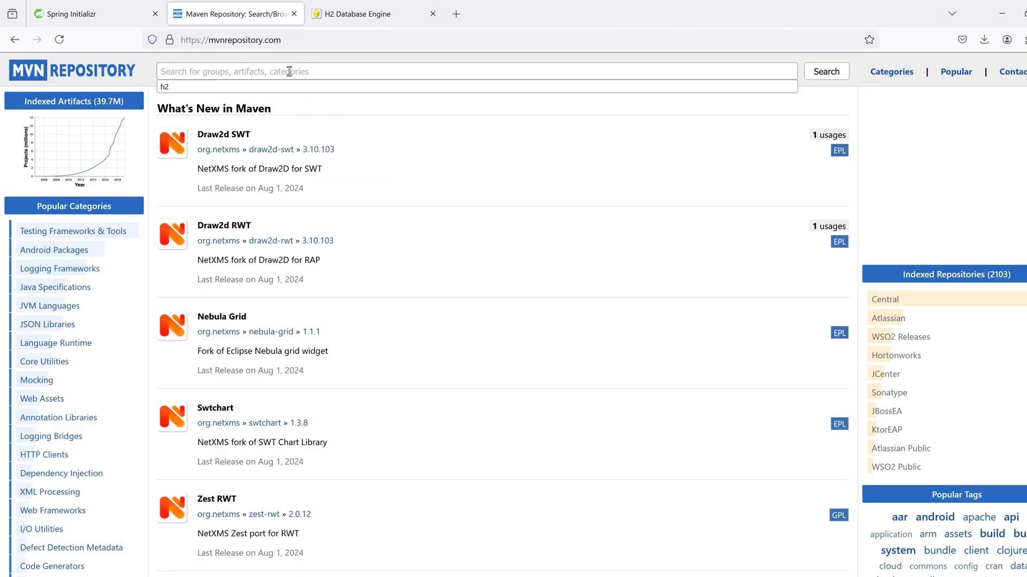
{"action": "left_click", "coordinate": [825, 71]}
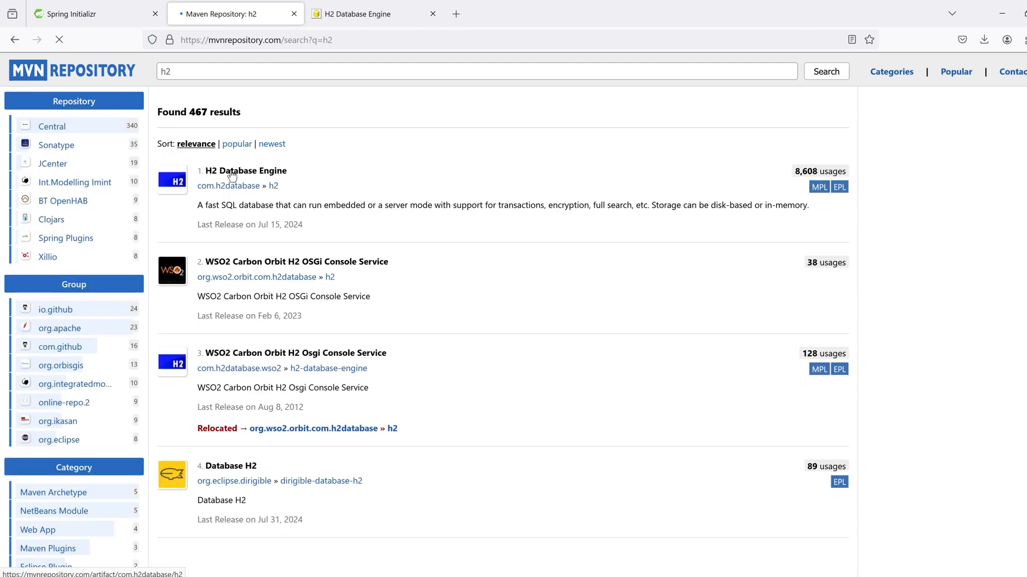
{"action": "left_click", "coordinate": [246, 170]}
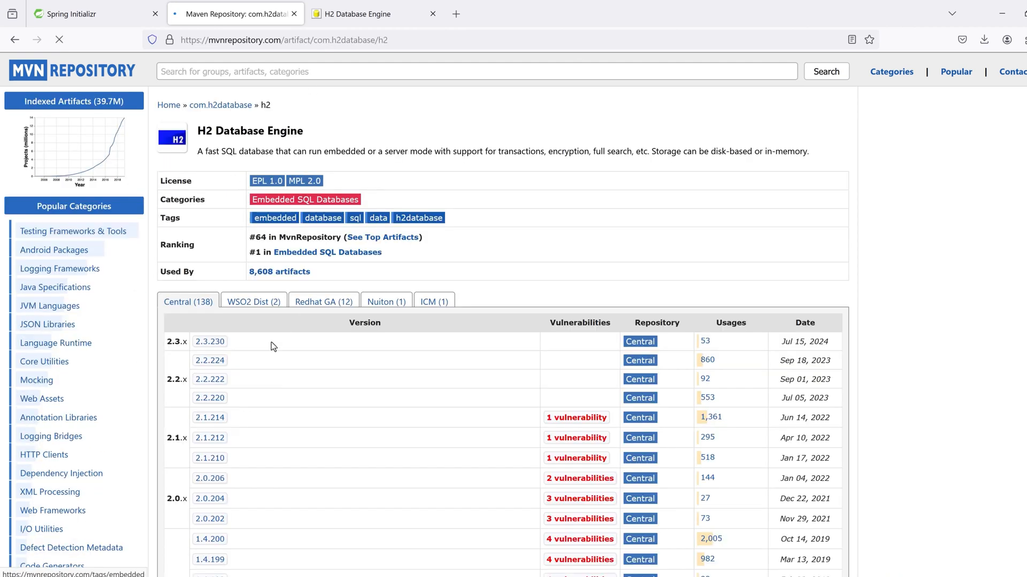
{"action": "left_click", "coordinate": [209, 341]}
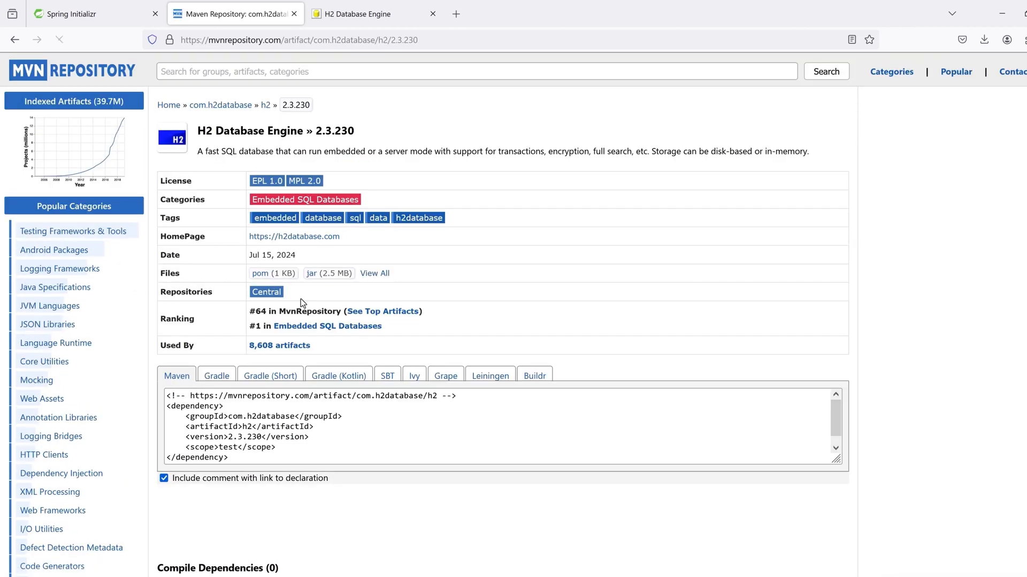
{"action": "scroll", "scroll_direction": "down", "scroll_amount": 3}
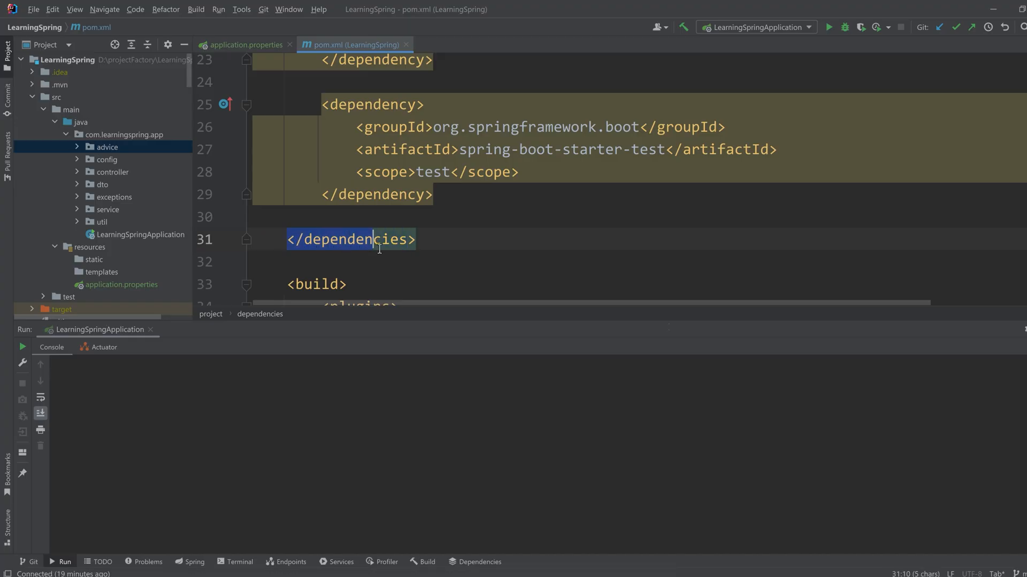
Step: Paste the com.h2database h2 dependency into pom.xml without a version and with runtime scope
{"action": "left_click", "coordinate": [435, 194]}
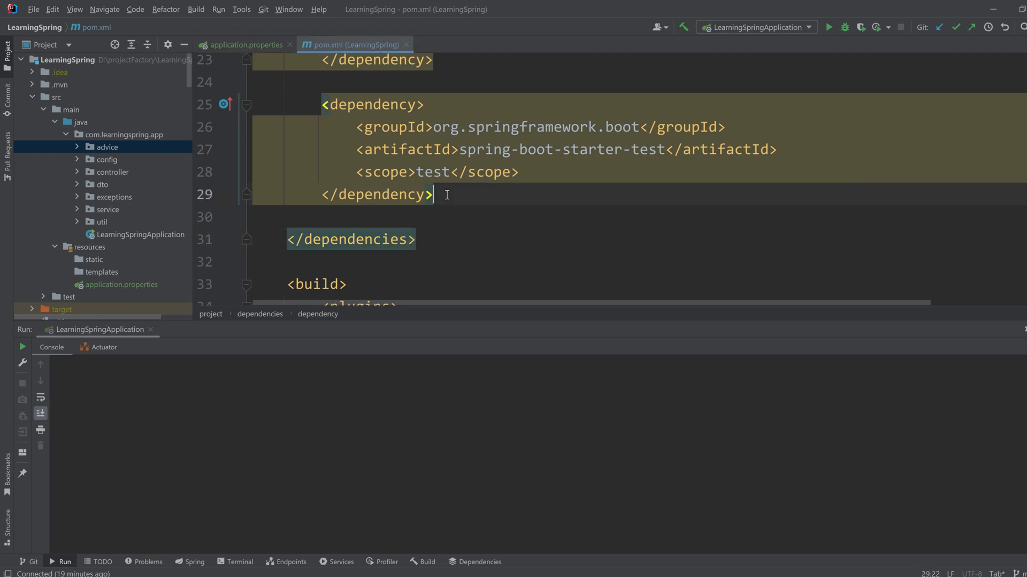
{"action": "scroll", "scroll_direction": "down", "scroll_amount": 3}
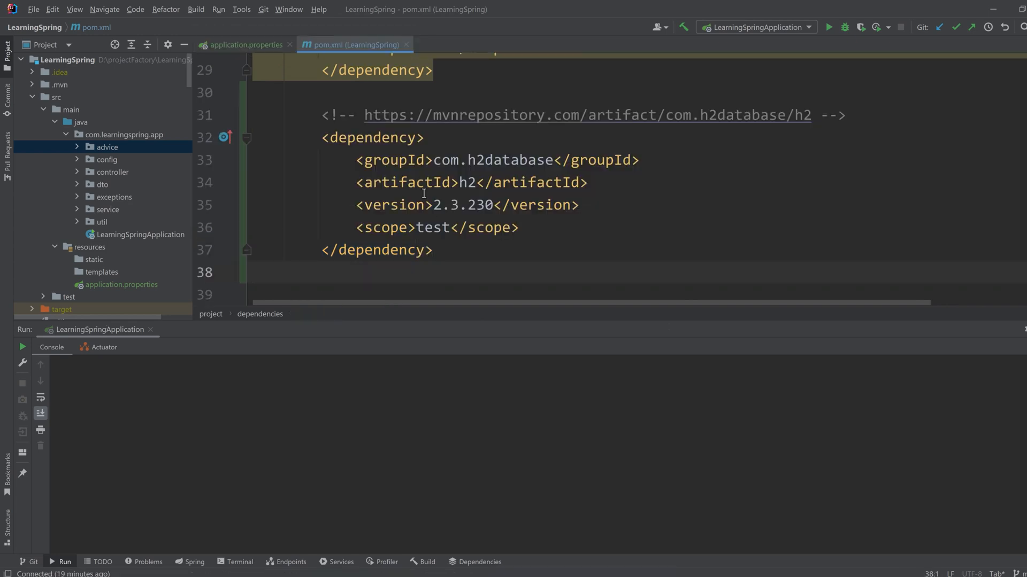
{"action": "mouse_move", "coordinate": [399, 187]}
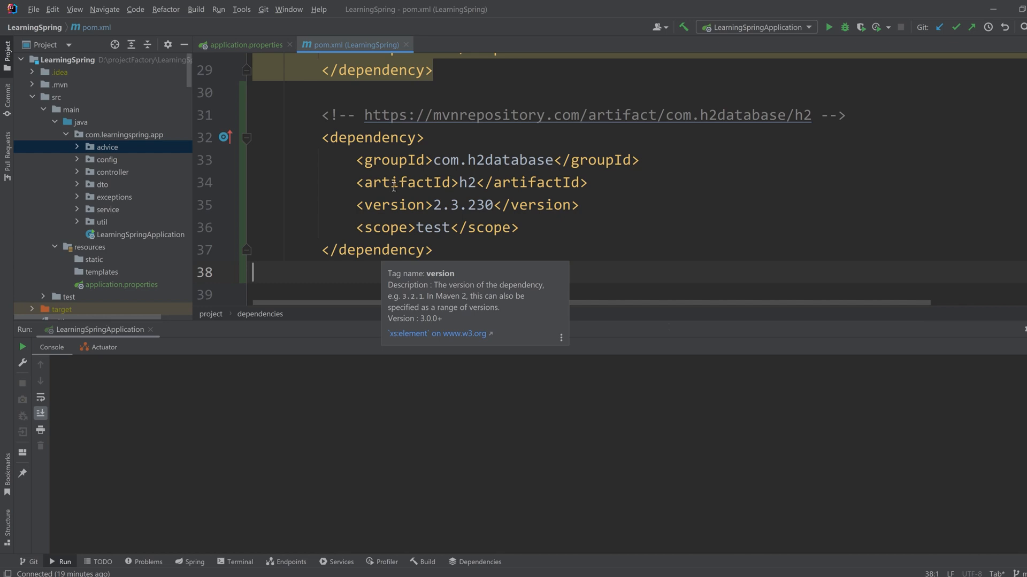
{"action": "mouse_move", "coordinate": [358, 204]}
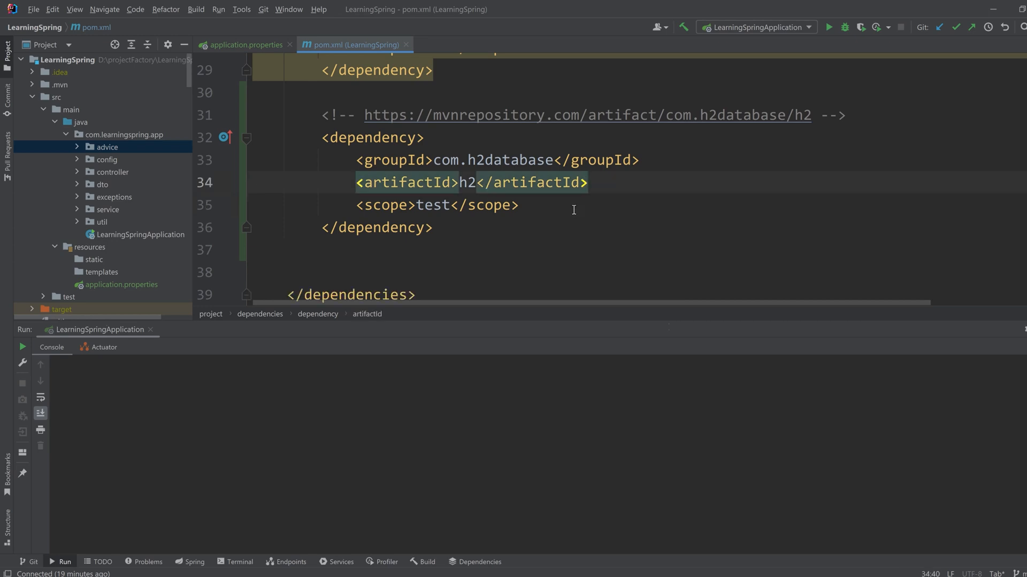
{"action": "mouse_move", "coordinate": [434, 205]}
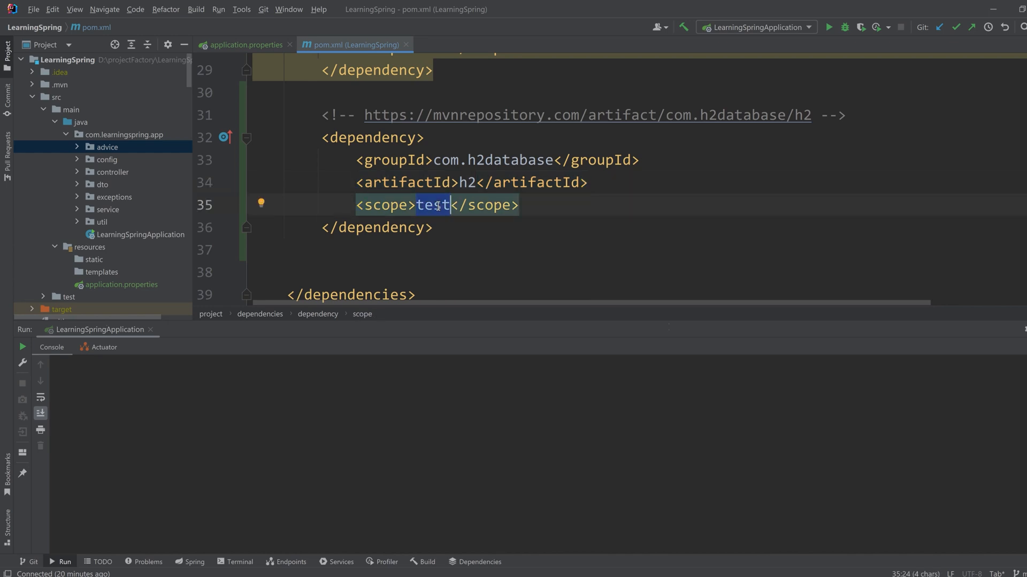
{"action": "type", "text": "runtim"}
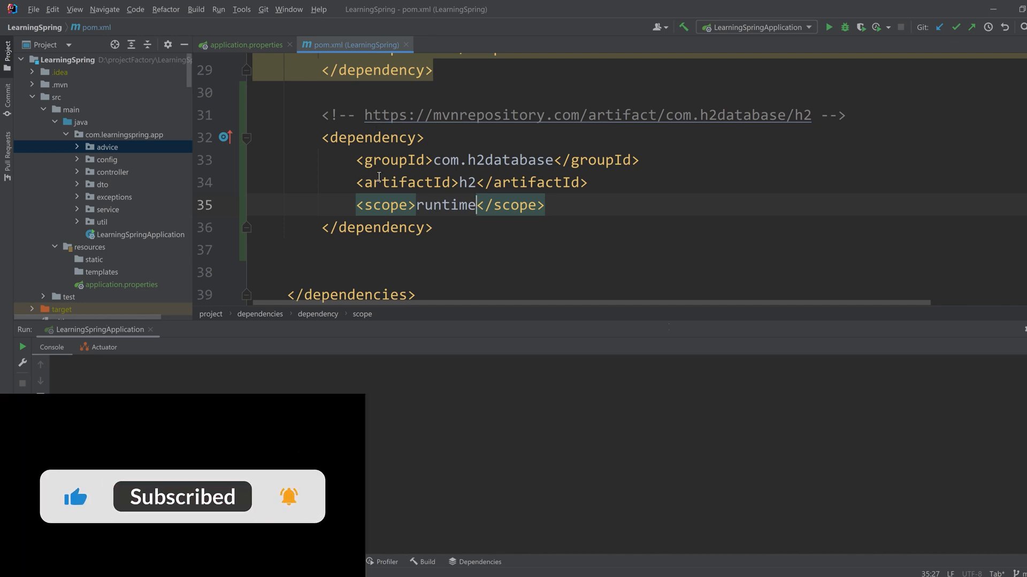
{"action": "left_click_drag", "start_coordinate": [320, 138], "coordinate": [432, 227]}
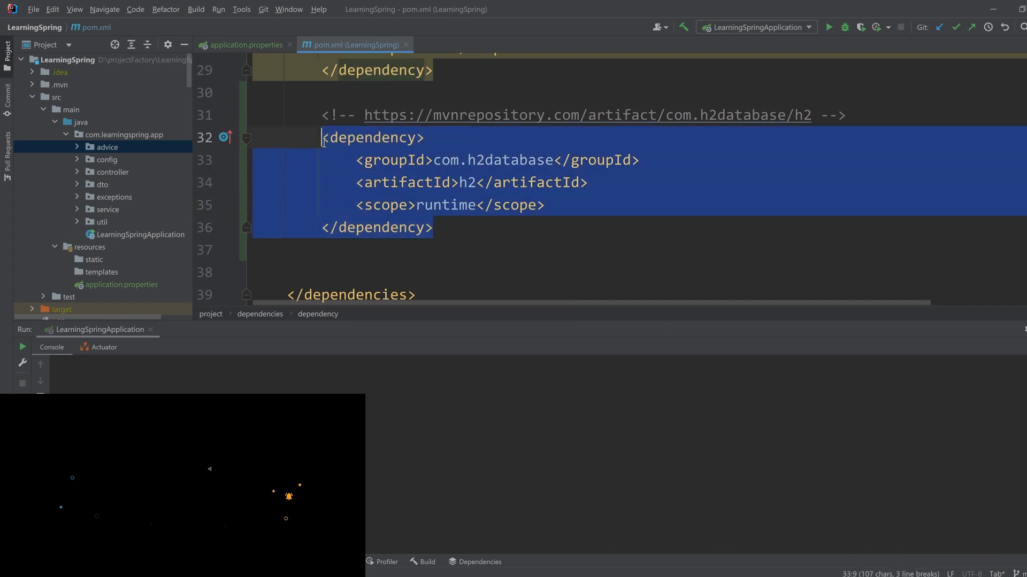
{"action": "mouse_move", "coordinate": [245, 44]}
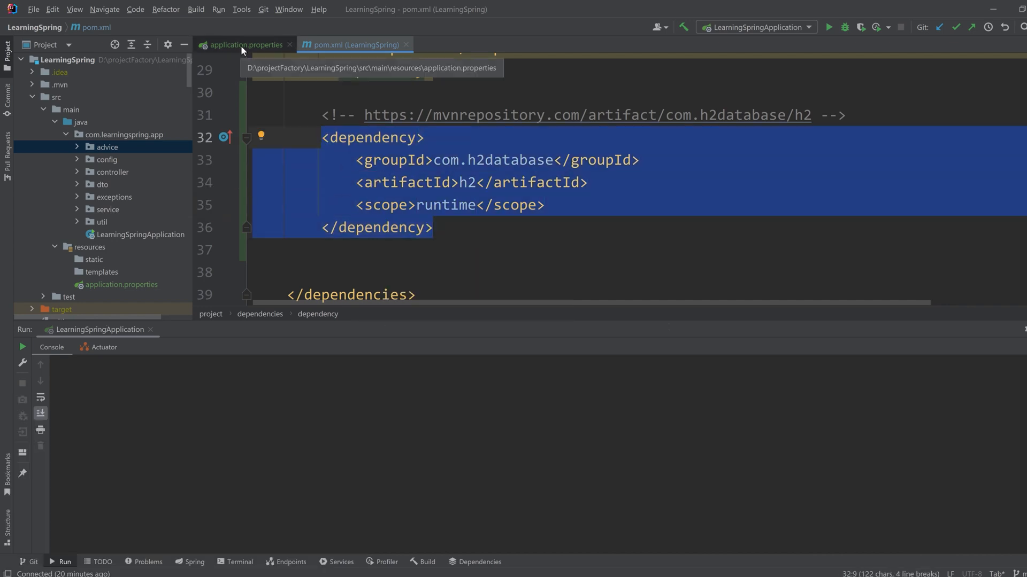
Step: Open application.properties and select all its contents for the H2 configuration
{"action": "left_click", "coordinate": [246, 45]}
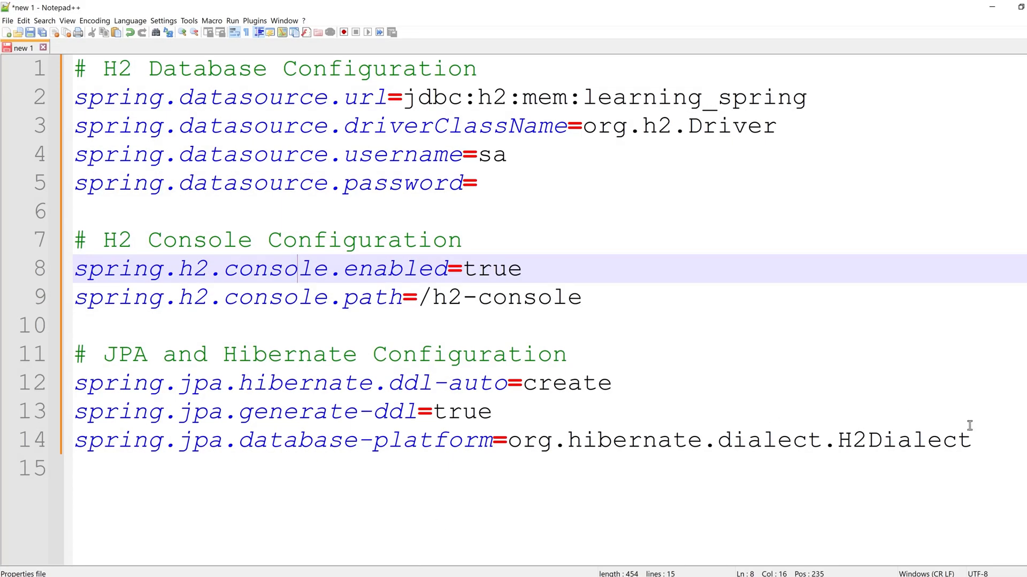
{"action": "key", "text": "ctrl+a"}
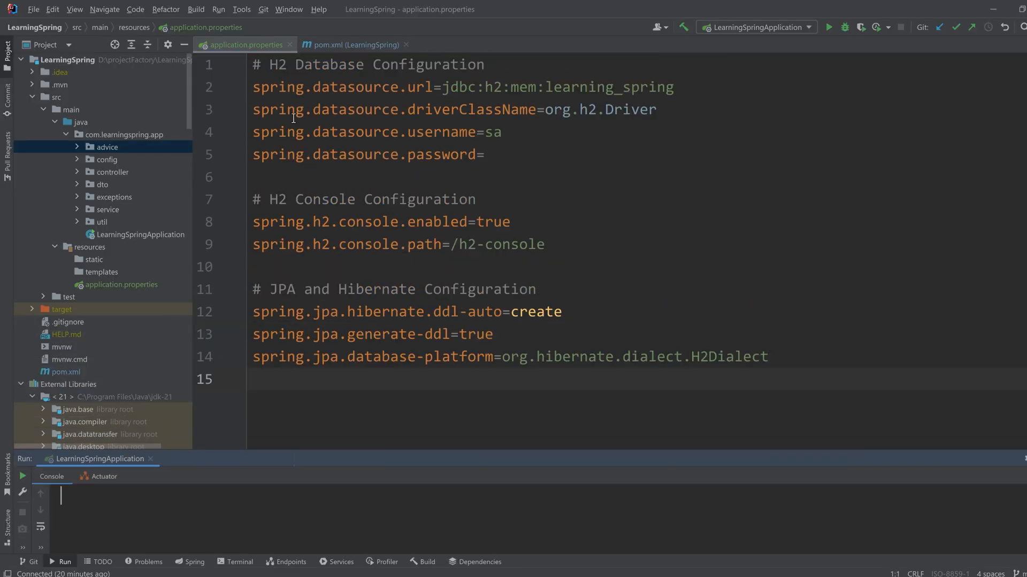
{"action": "mouse_move", "coordinate": [389, 103]}
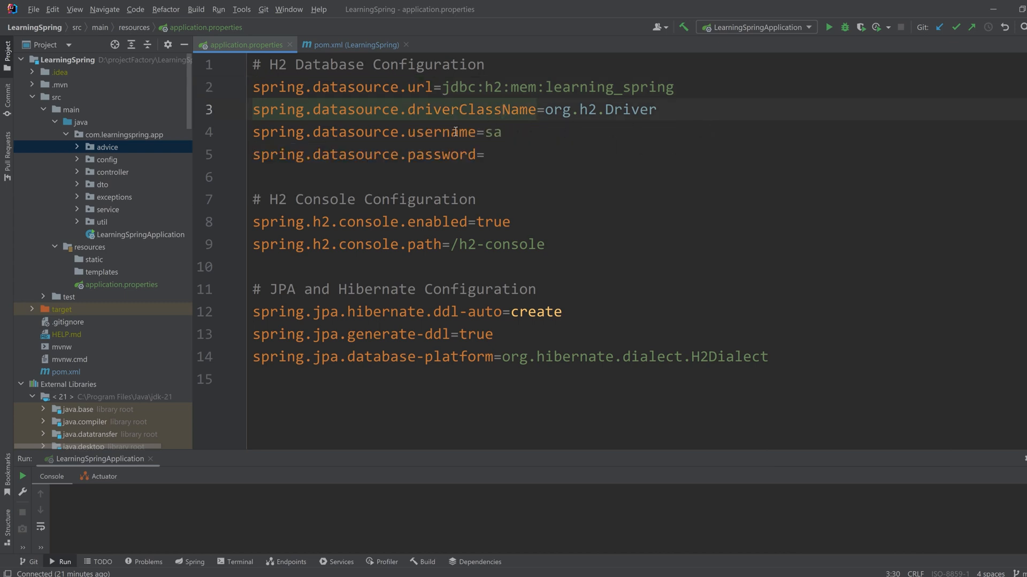
Step: Review the /h2-console path, then change spring.jpa.hibernate.ddl-auto from create to update
{"action": "left_click", "coordinate": [504, 132]}
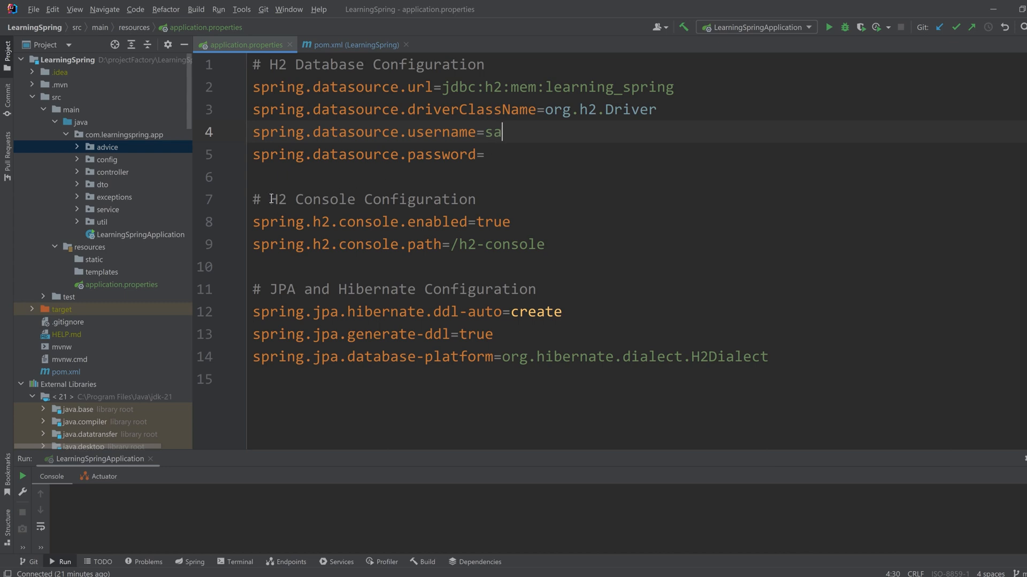
{"action": "mouse_move", "coordinate": [386, 194]}
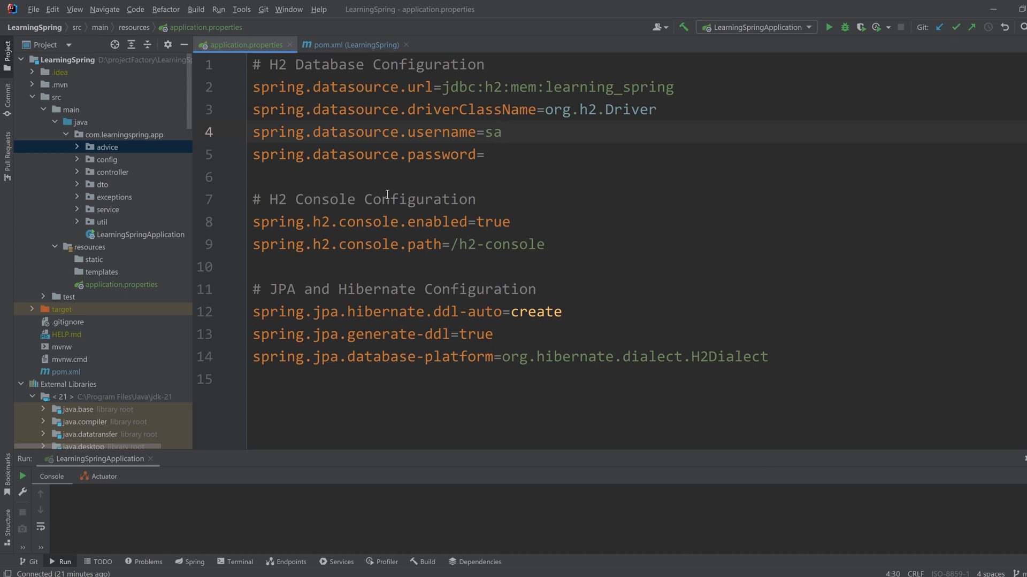
{"action": "left_click", "coordinate": [501, 132]}
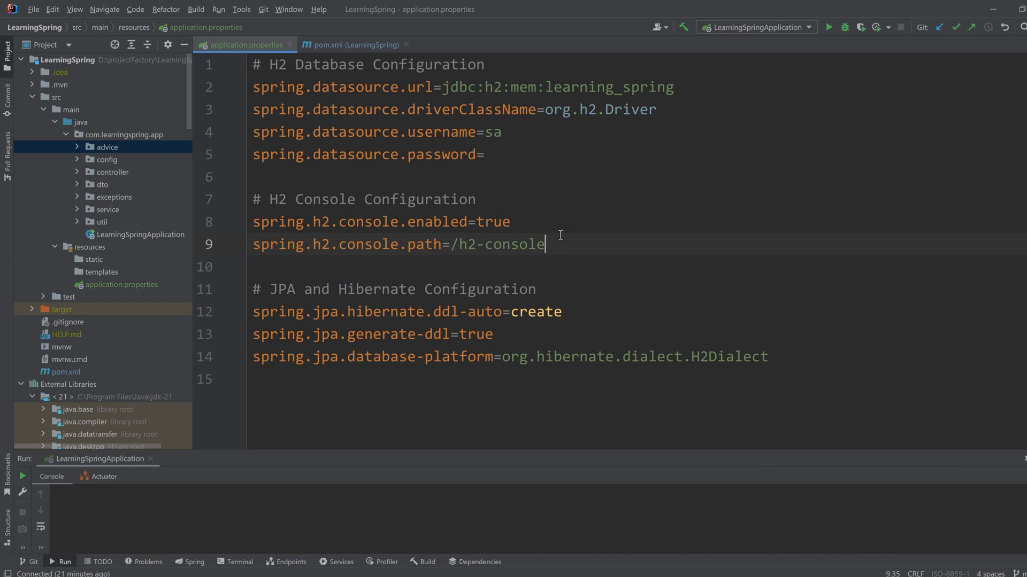
{"action": "double_click", "coordinate": [496, 245]}
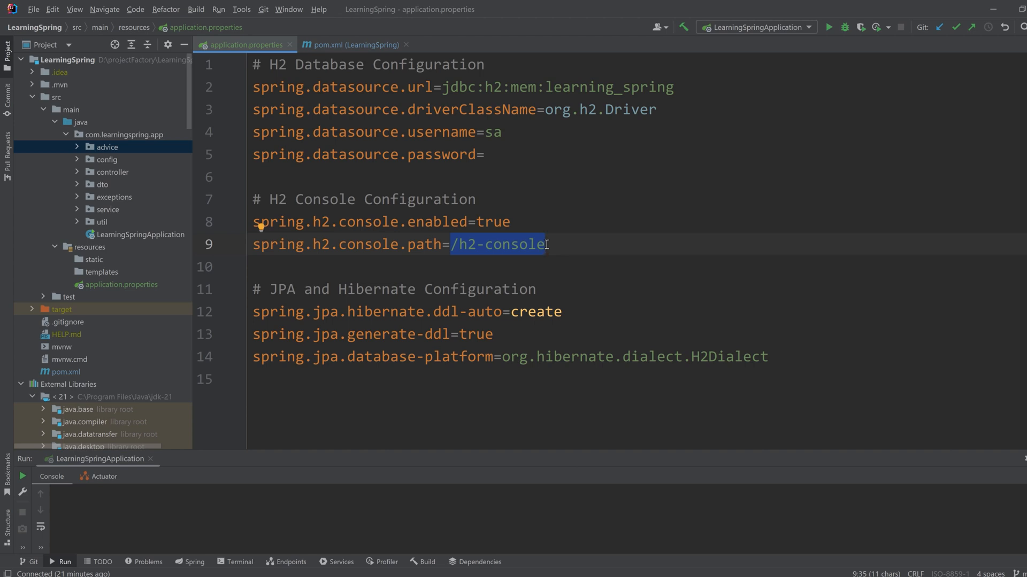
{"action": "mouse_move", "coordinate": [528, 332]}
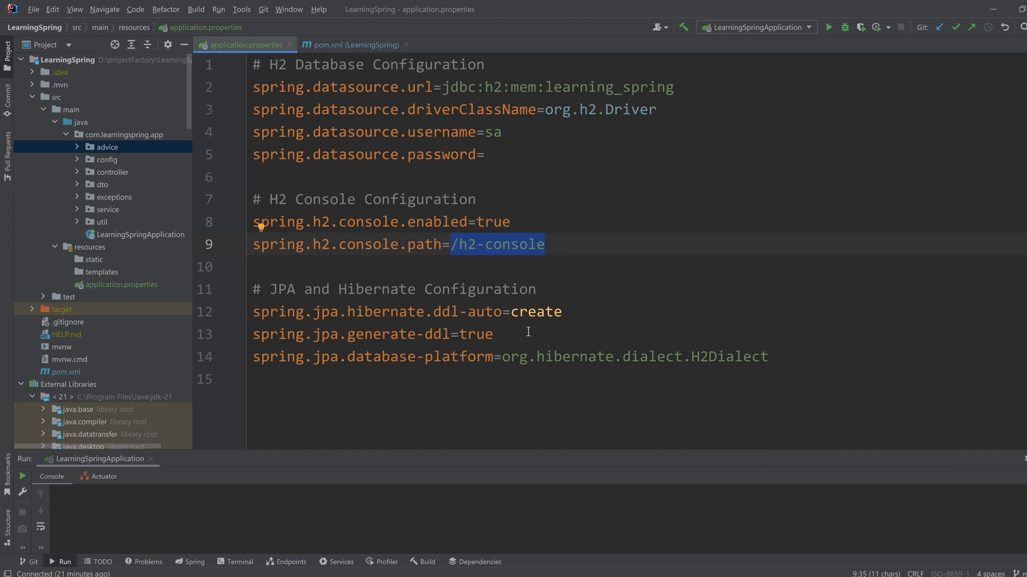
{"action": "left_click", "coordinate": [417, 311]}
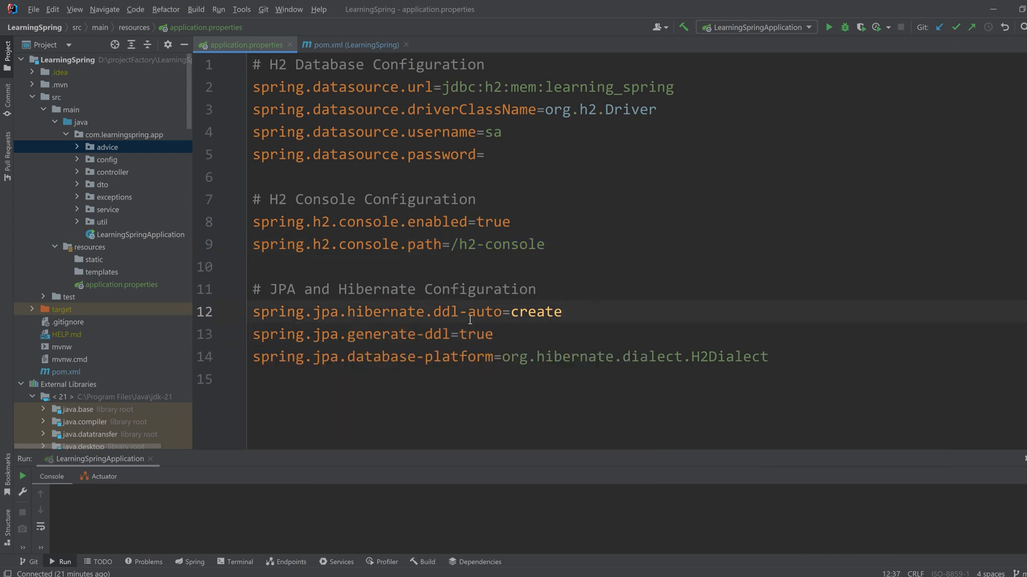
{"action": "left_click", "coordinate": [563, 312]}
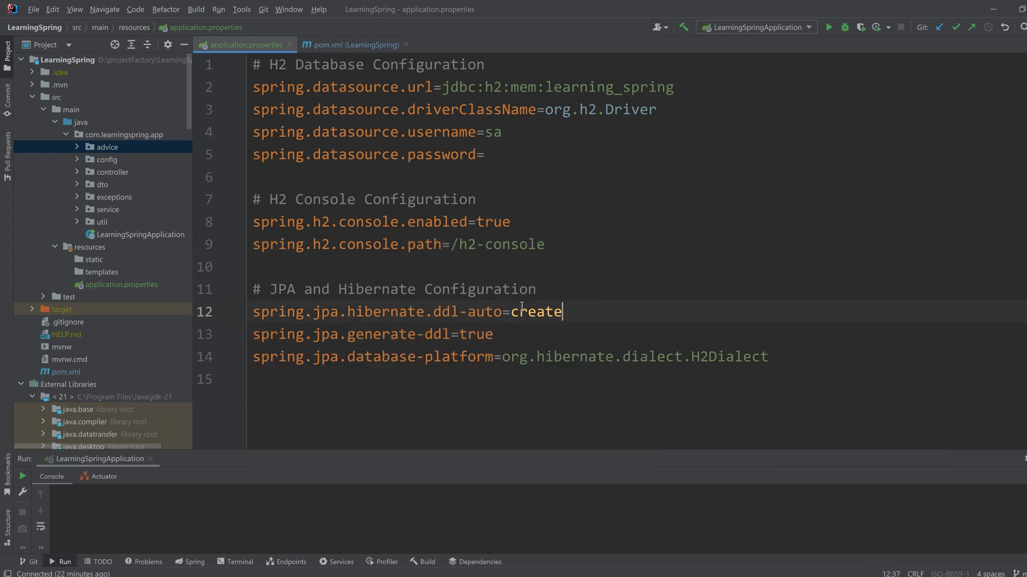
{"action": "double_click", "coordinate": [535, 312]}
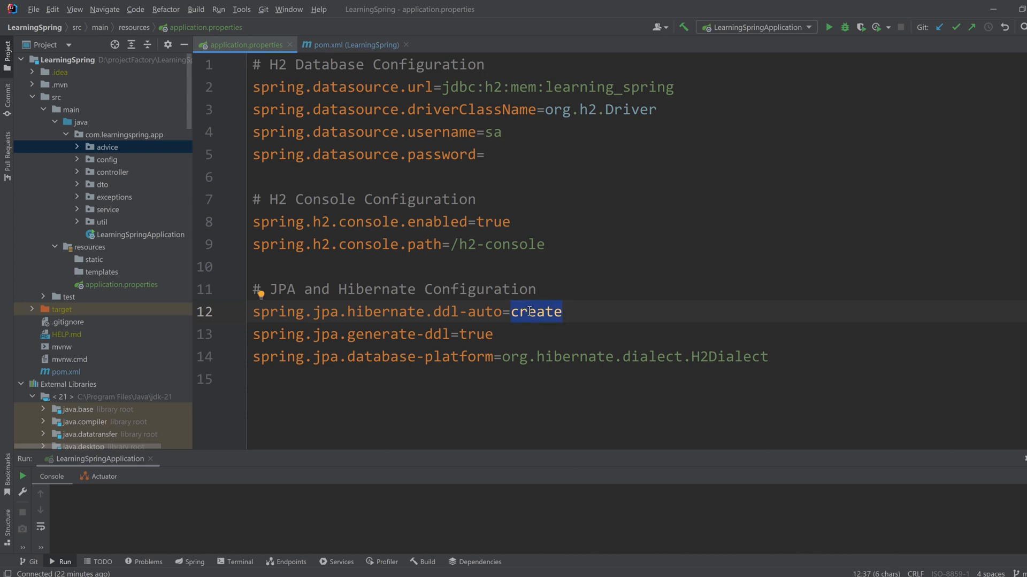
{"action": "mouse_move", "coordinate": [530, 316]}
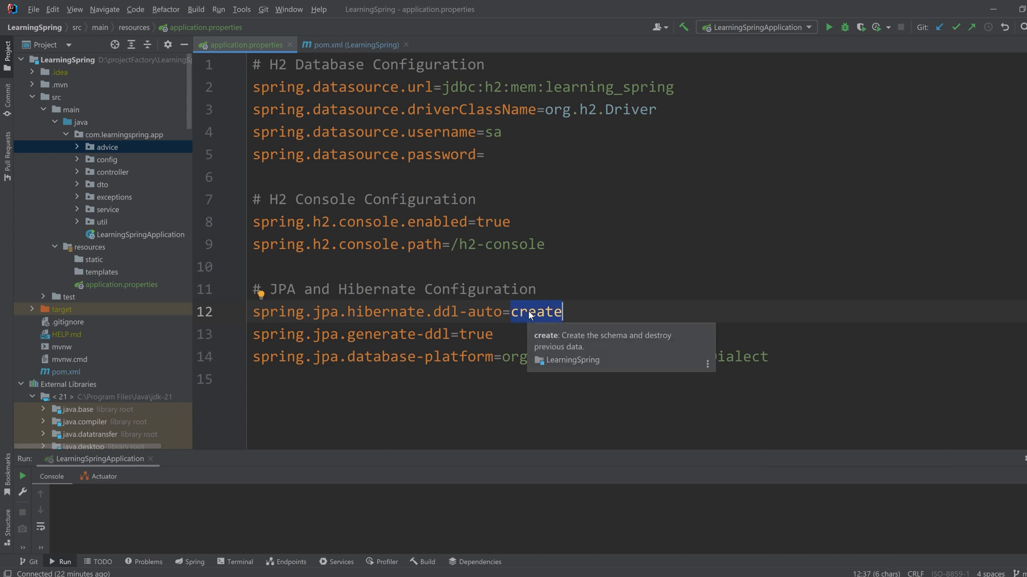
{"action": "type", "text": "update"}
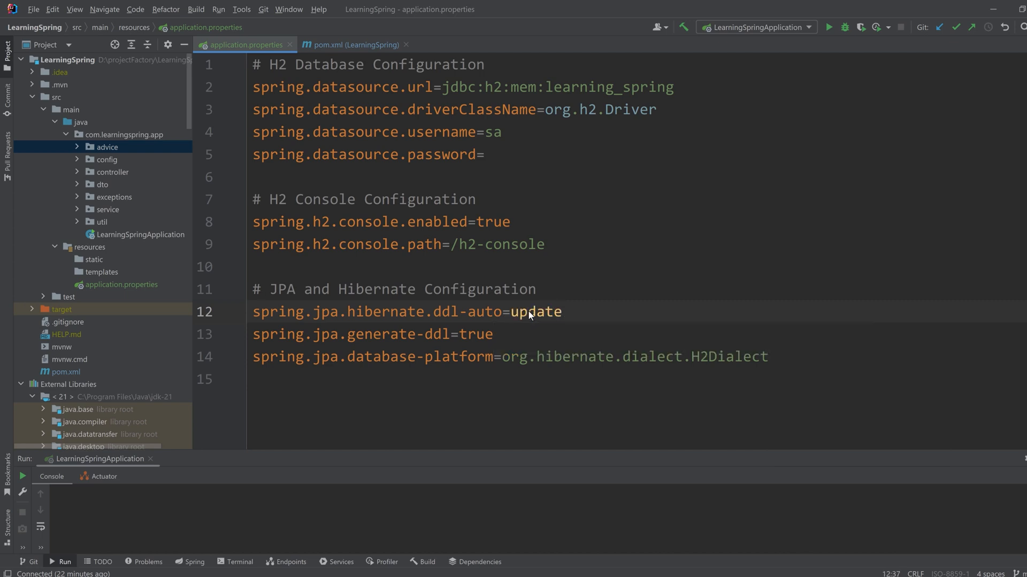
{"action": "left_click", "coordinate": [561, 312]}
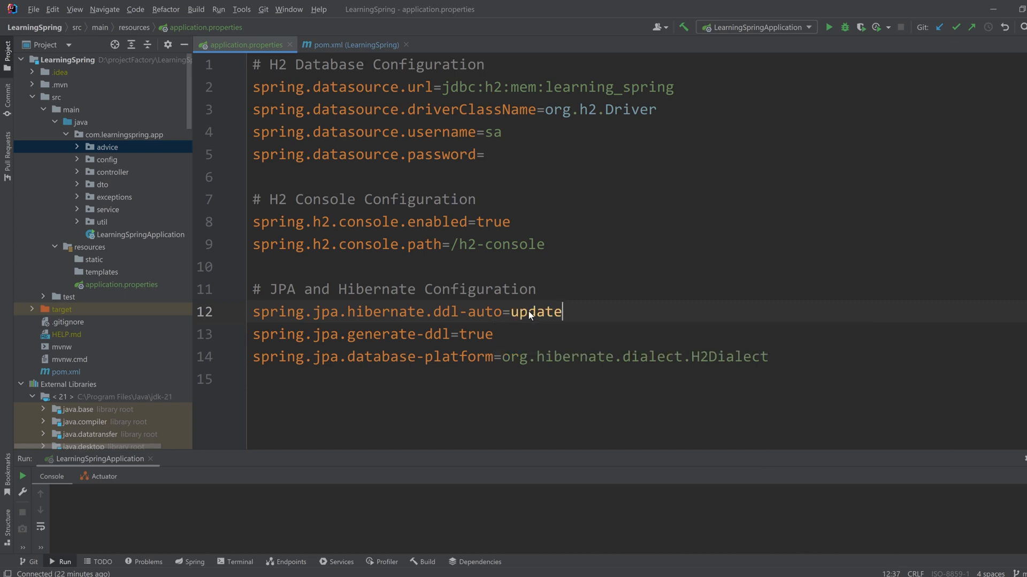
{"action": "mouse_move", "coordinate": [476, 362]}
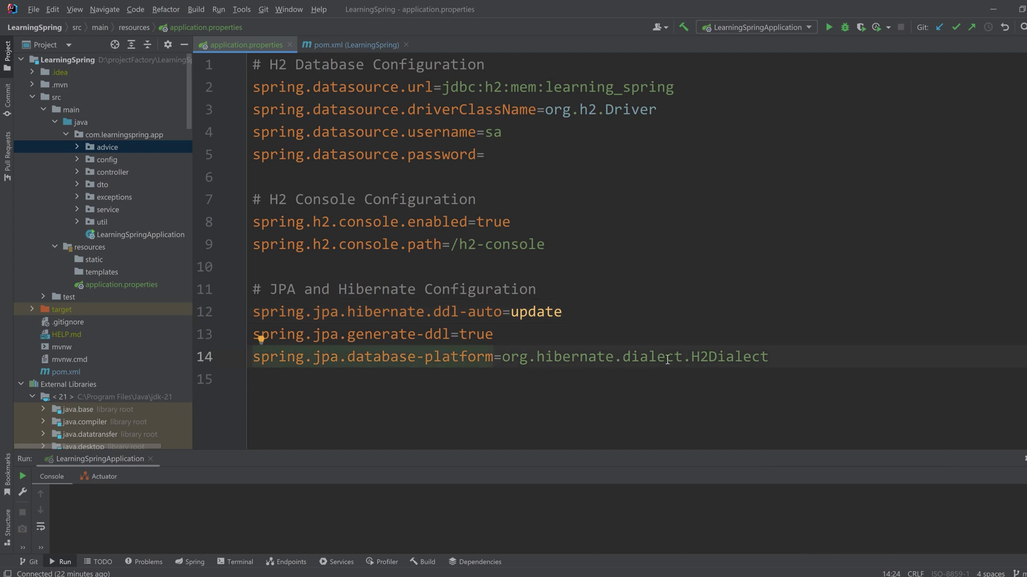
{"action": "left_click", "coordinate": [769, 356]}
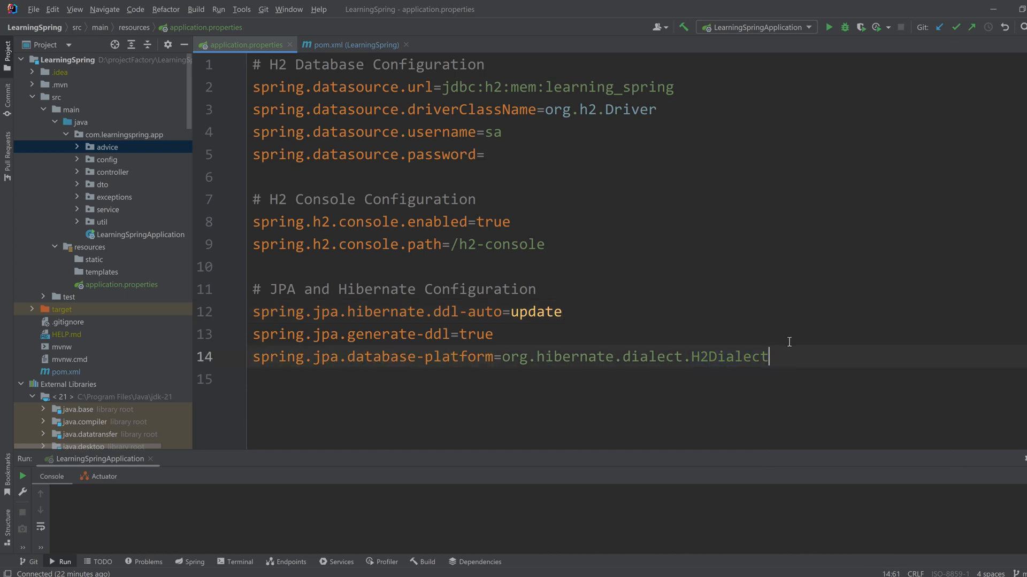
{"action": "mouse_move", "coordinate": [739, 277]}
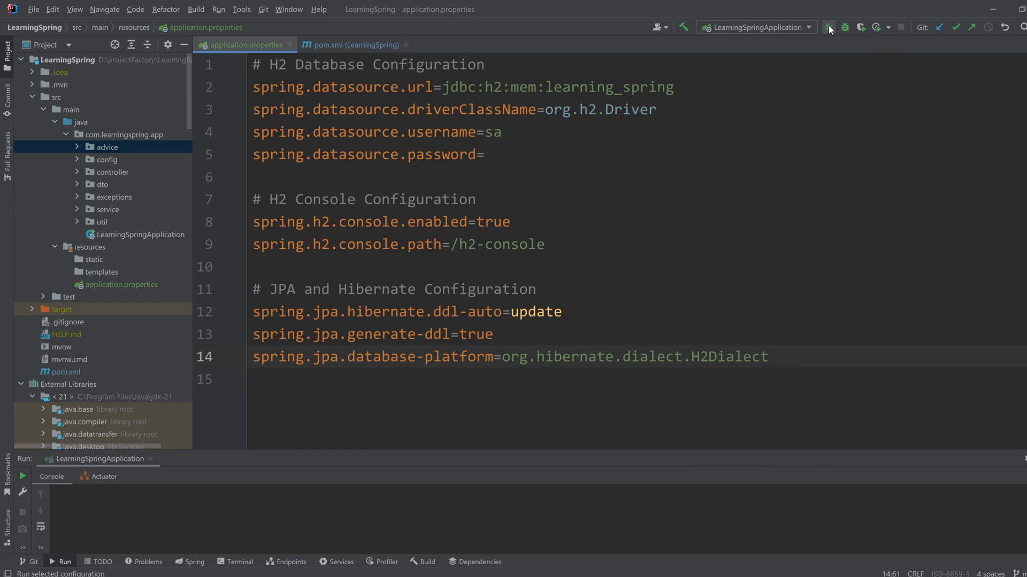
Step: Run LearningSpringApplication and check the log for Tomcat starting on port 8080
{"action": "left_click", "coordinate": [827, 27]}
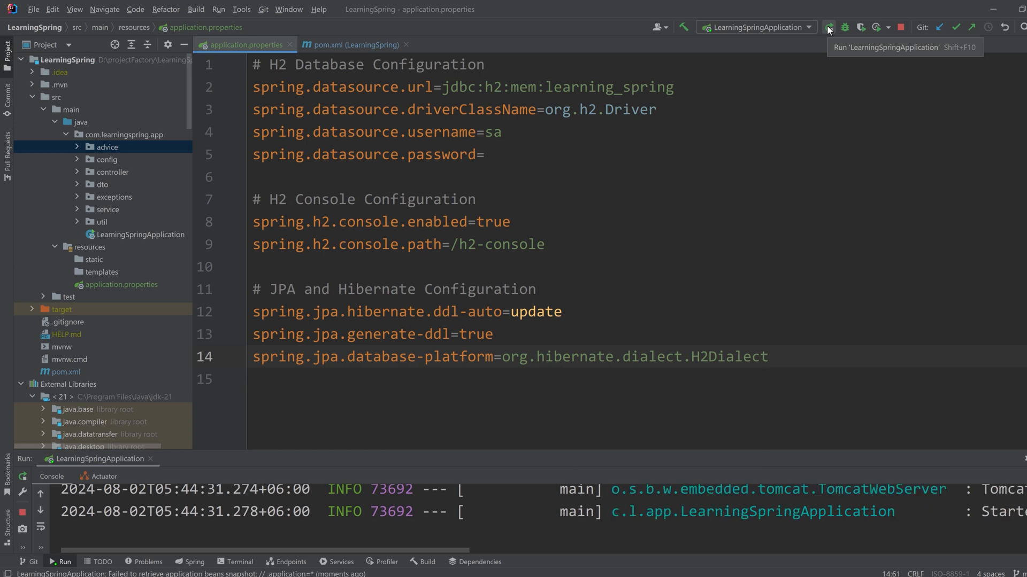
{"action": "mouse_move", "coordinate": [396, 432]}
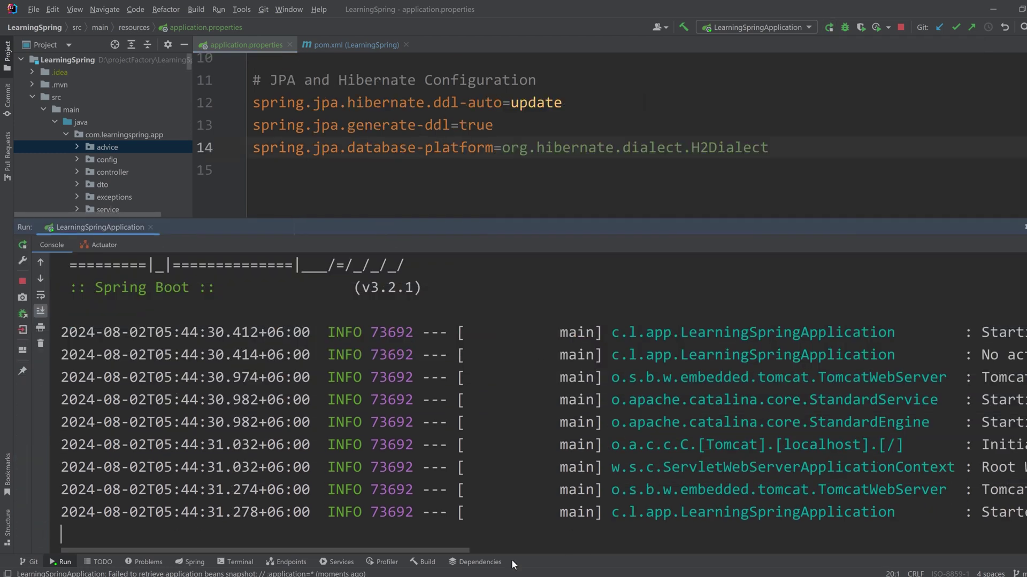
{"action": "scroll", "scroll_direction": "right", "scroll_amount": 3}
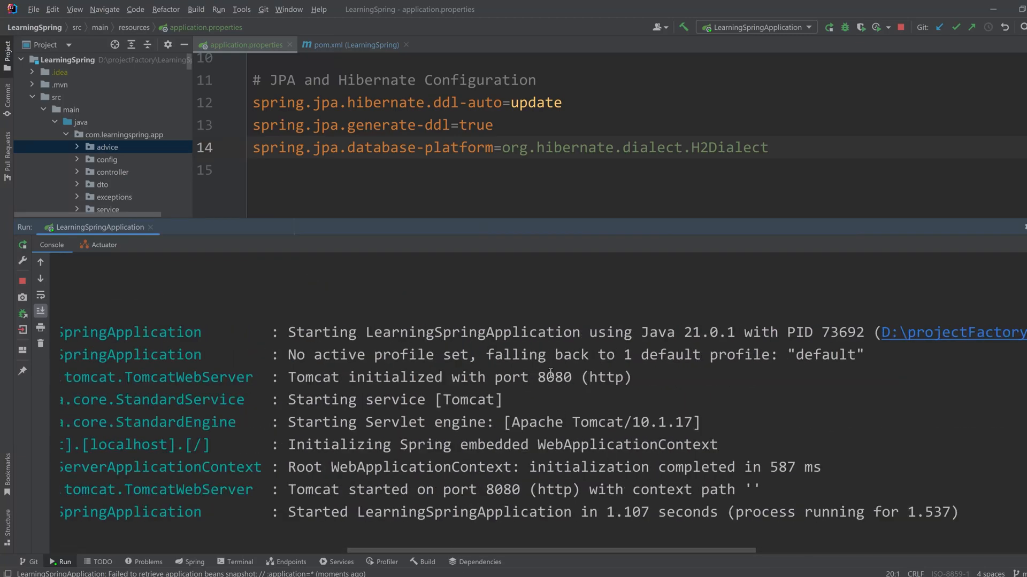
Step: Create an in-memory H2 data source named learning_spring and test its connection
{"action": "left_click", "coordinate": [1003, 132]}
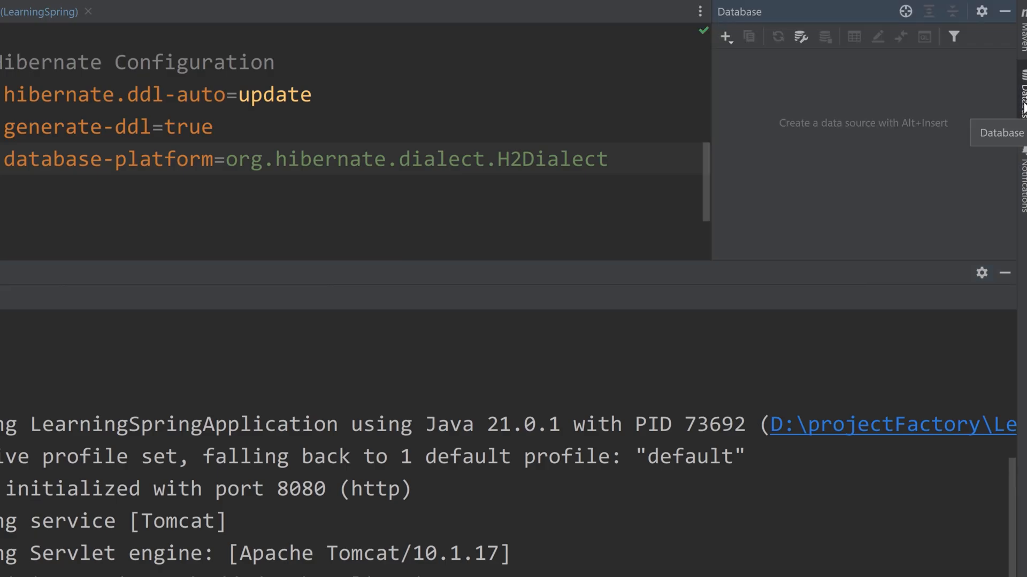
{"action": "mouse_move", "coordinate": [872, 116]}
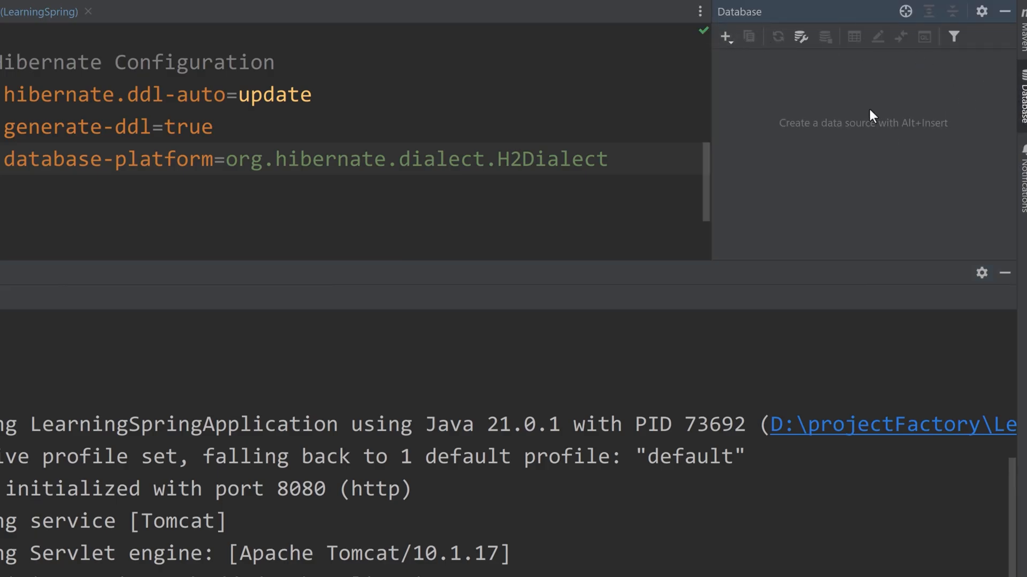
{"action": "left_click", "coordinate": [725, 35]}
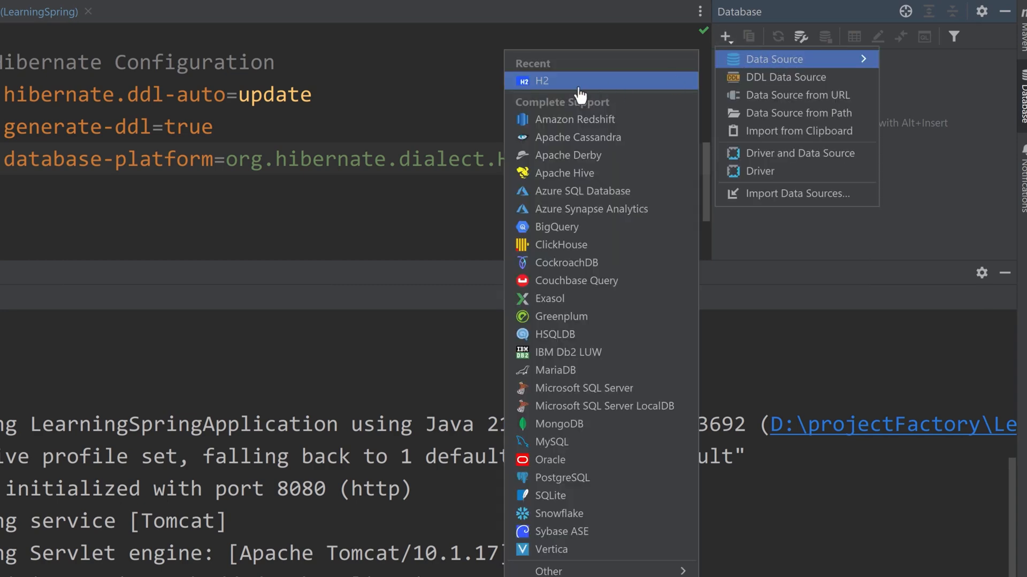
{"action": "left_click", "coordinate": [541, 81]}
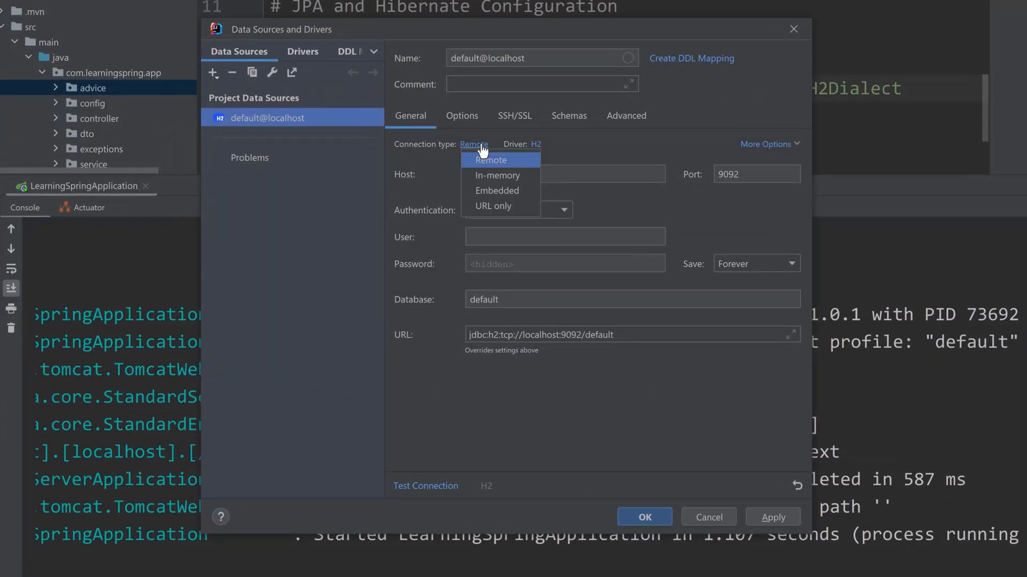
{"action": "left_click", "coordinate": [497, 175]}
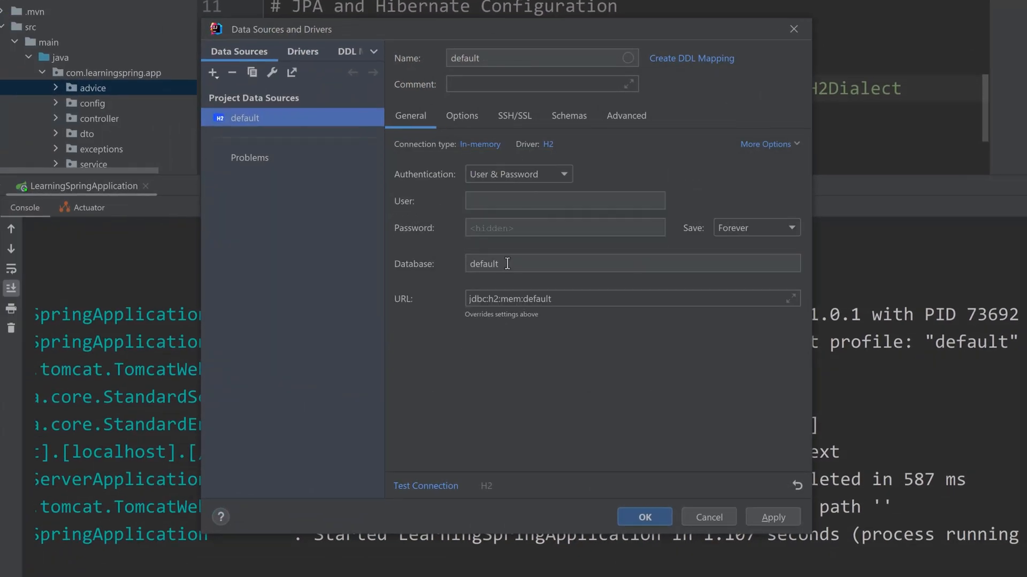
{"action": "double_click", "coordinate": [484, 264]}
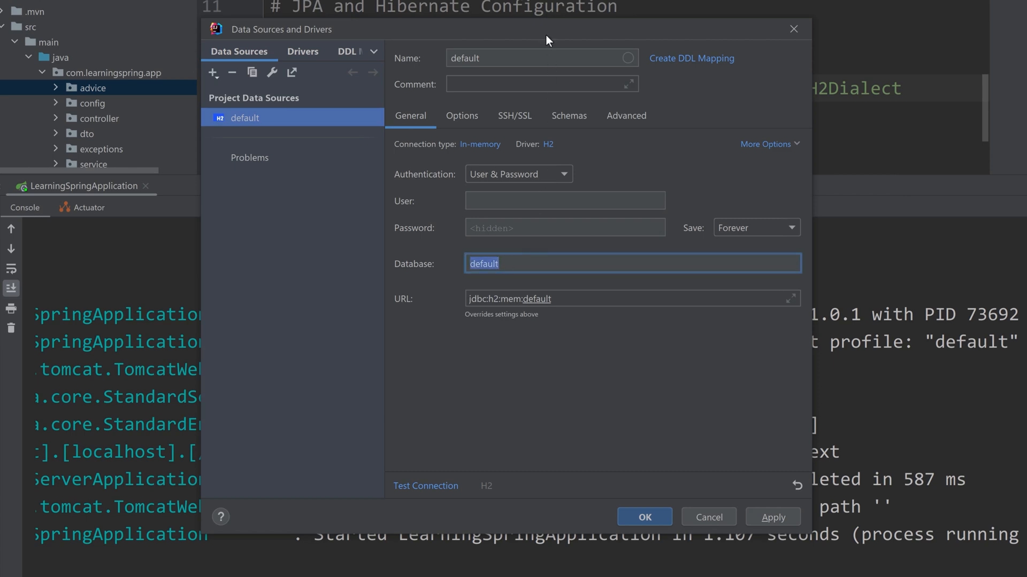
{"action": "type", "text": "learning_spring"}
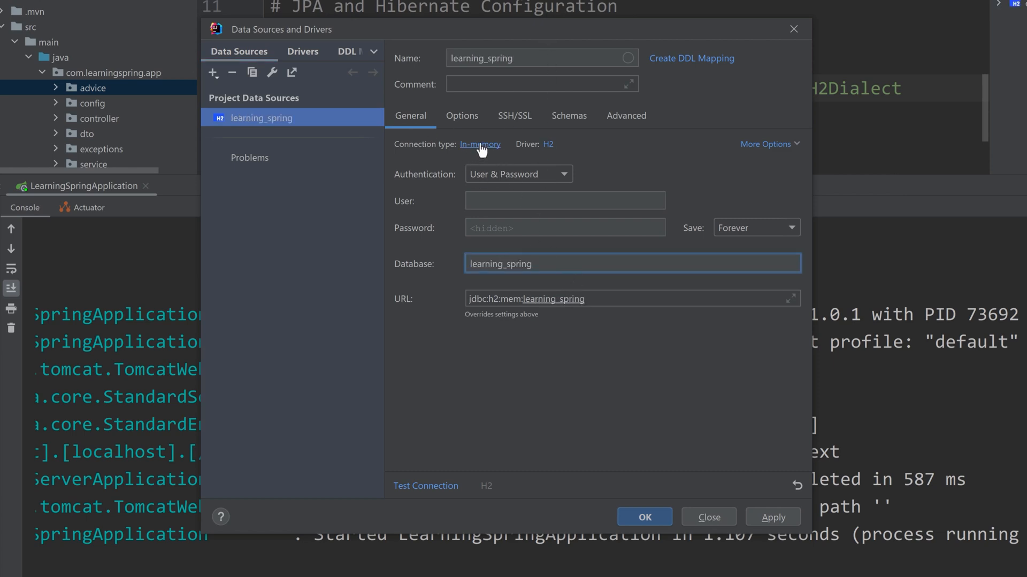
{"action": "mouse_move", "coordinate": [494, 374]}
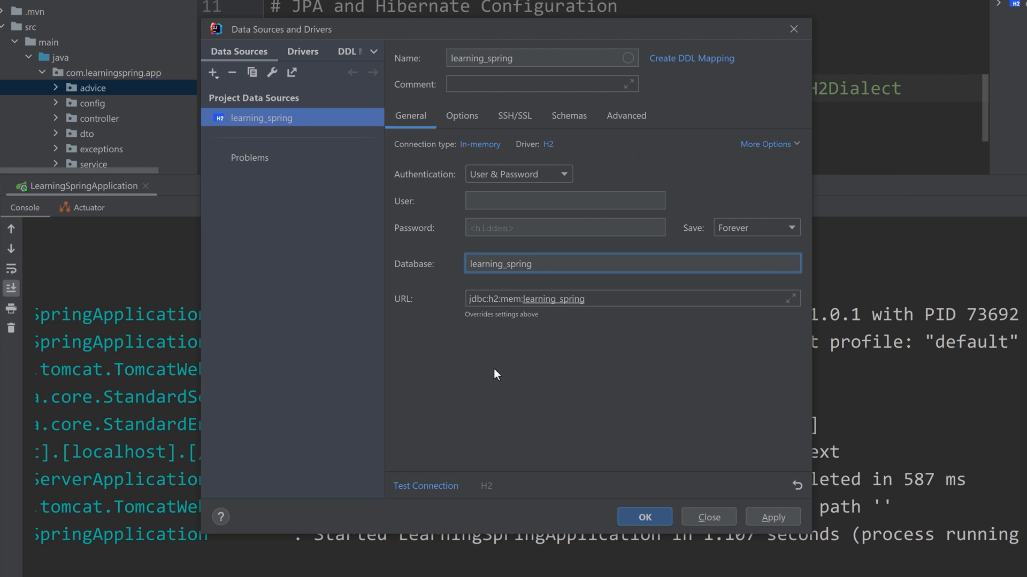
{"action": "mouse_move", "coordinate": [450, 373]}
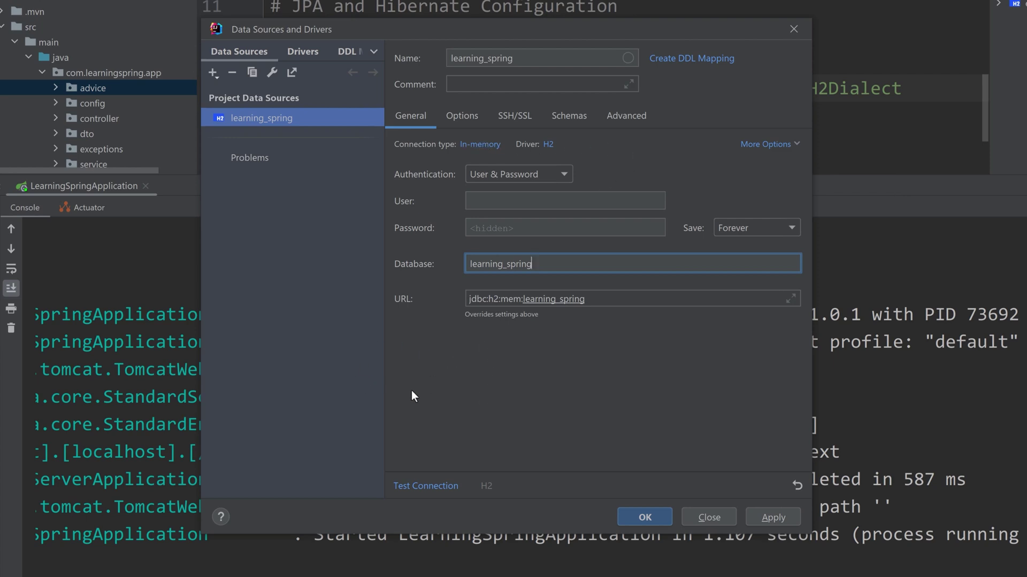
{"action": "mouse_move", "coordinate": [425, 486]}
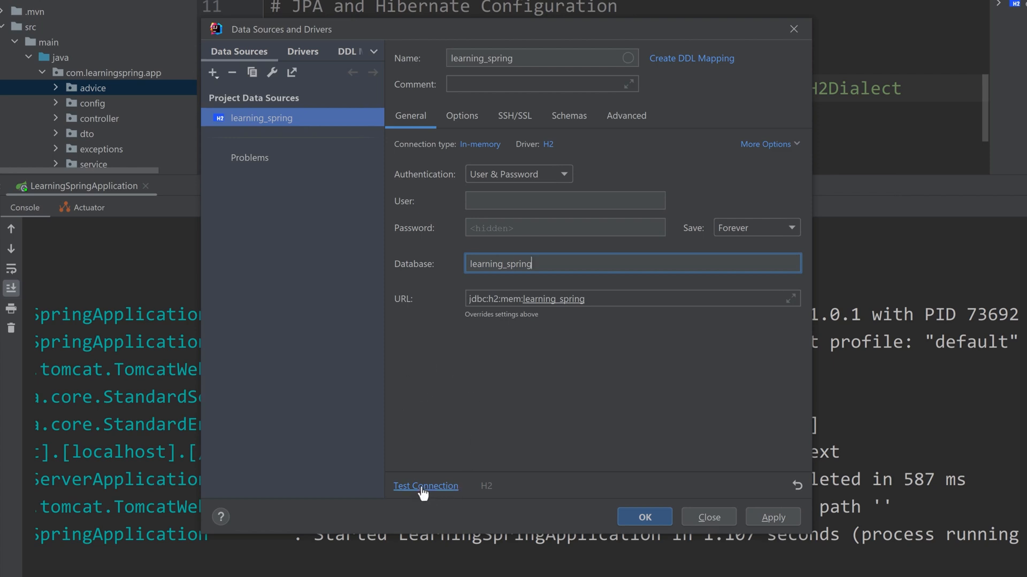
{"action": "left_click", "coordinate": [425, 486]}
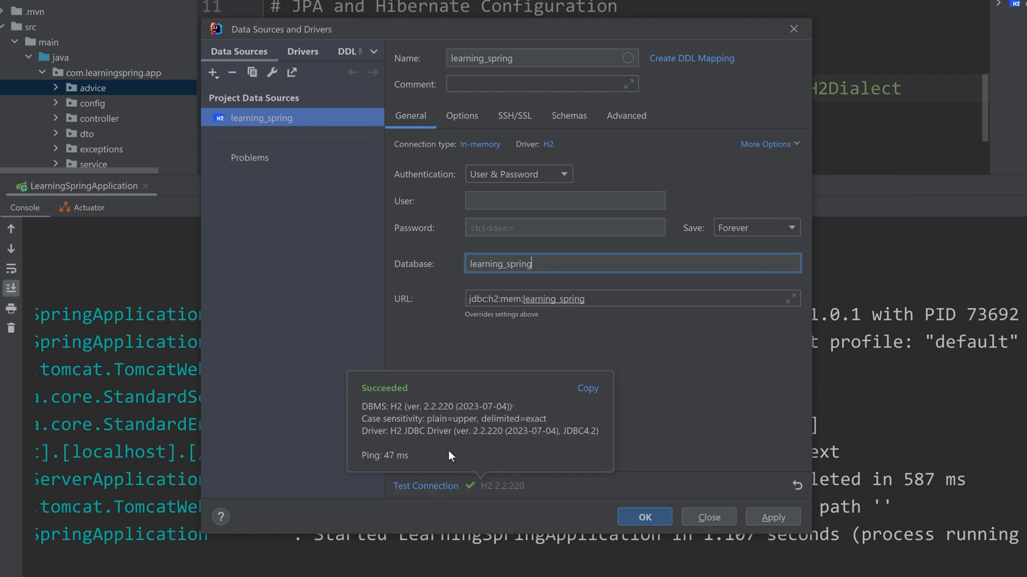
{"action": "mouse_move", "coordinate": [460, 442]}
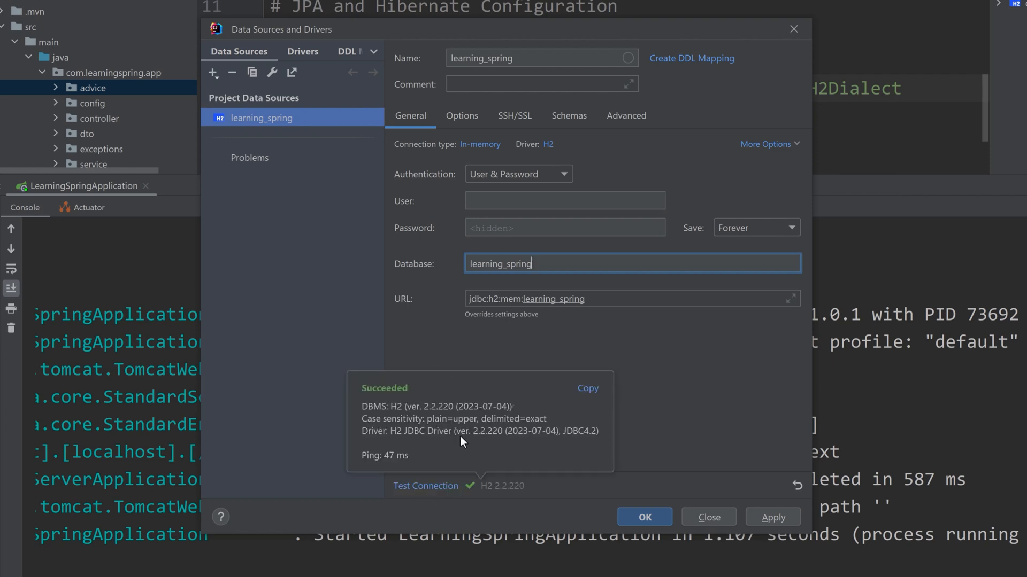
{"action": "mouse_move", "coordinate": [387, 406]}
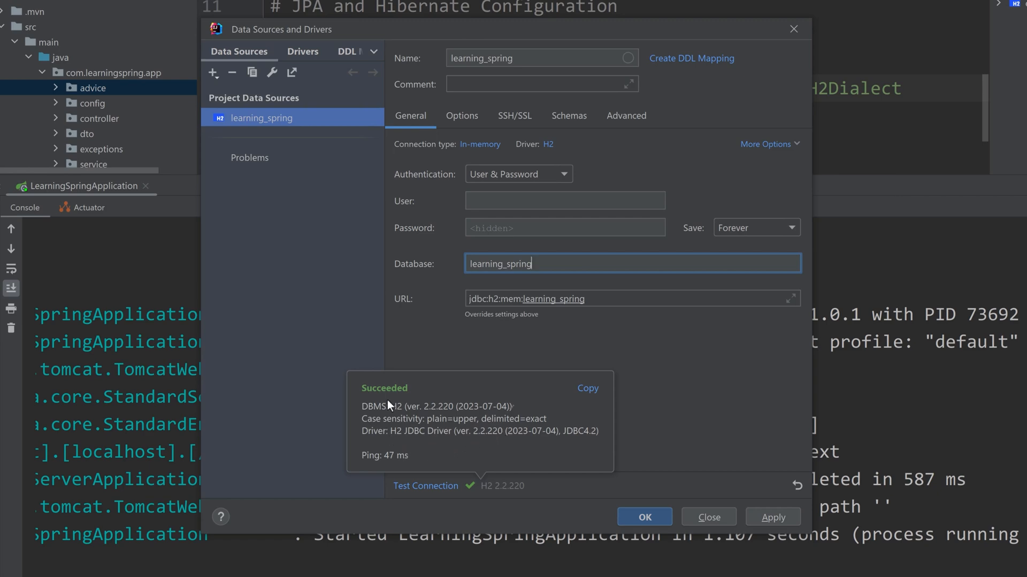
{"action": "mouse_move", "coordinate": [693, 506]}
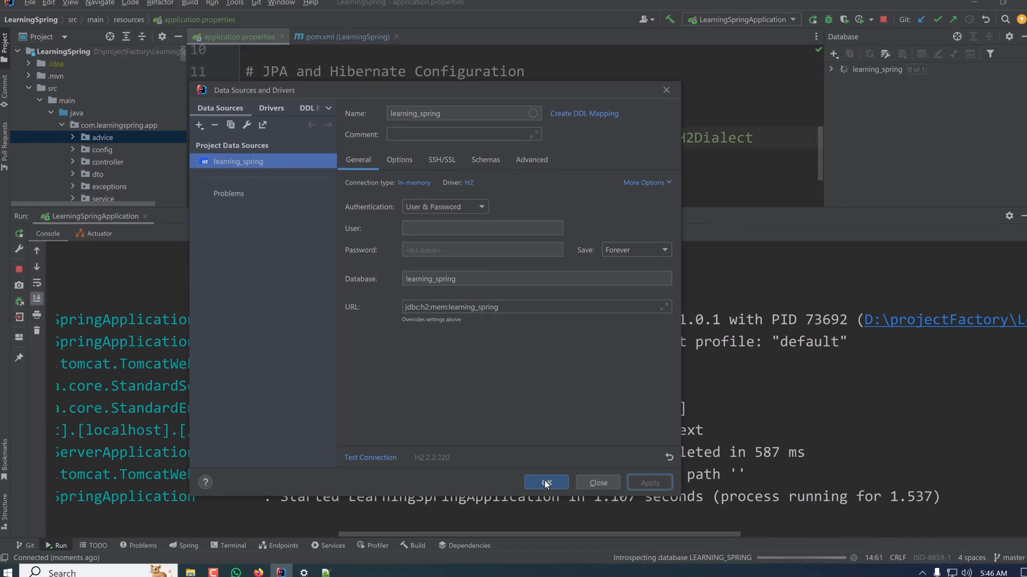
Step: Save the learning_spring data source and browse Firefox to localhost:8080/ for the H2 console
{"action": "left_click", "coordinate": [546, 482]}
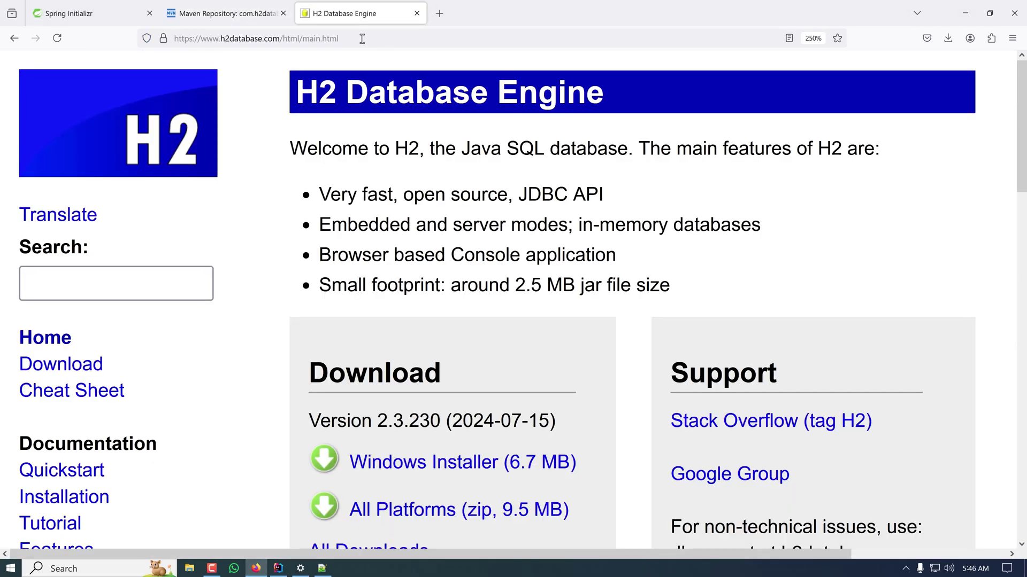
{"action": "left_click", "coordinate": [255, 38]}
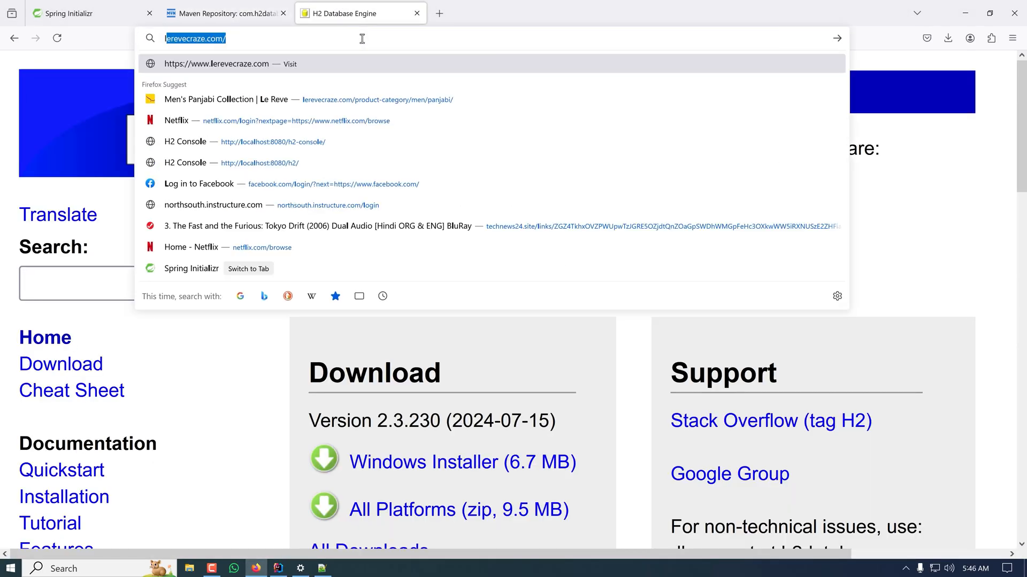
{"action": "type", "text": "localhost:8080/h2-console/login.jsp?jsessionid=b90d5f9f45109473be5e49afac118f23"}
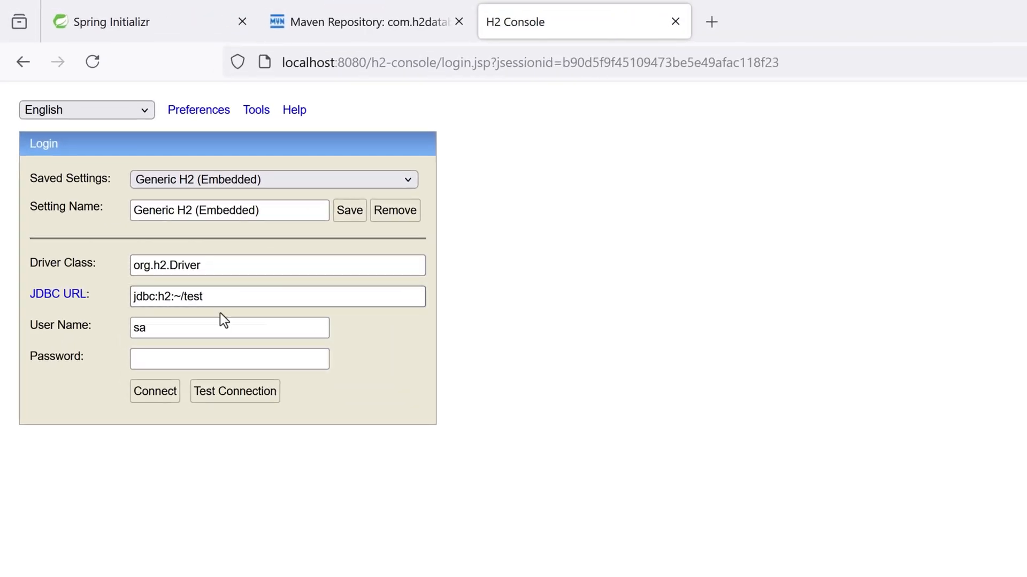
{"action": "mouse_move", "coordinate": [225, 422]}
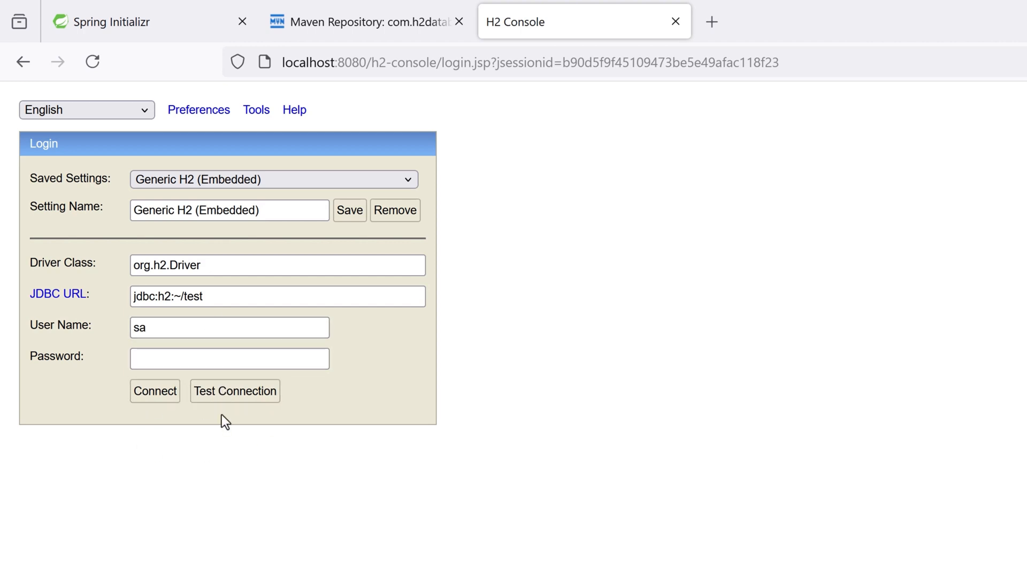
{"action": "mouse_move", "coordinate": [603, 326]}
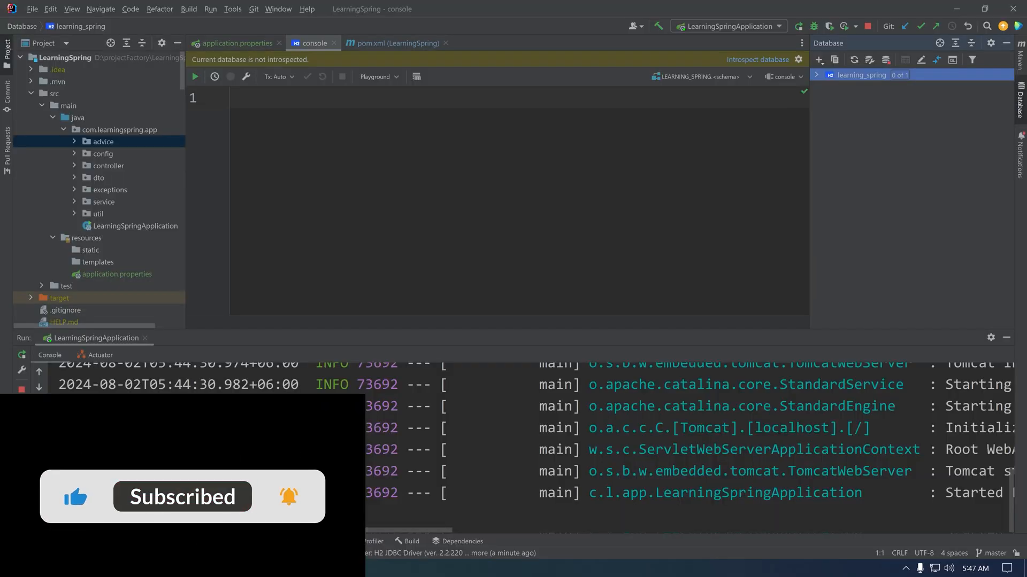
Step: Expand the learning_spring data source down to its Database Objects group
{"action": "left_click", "coordinate": [816, 75]}
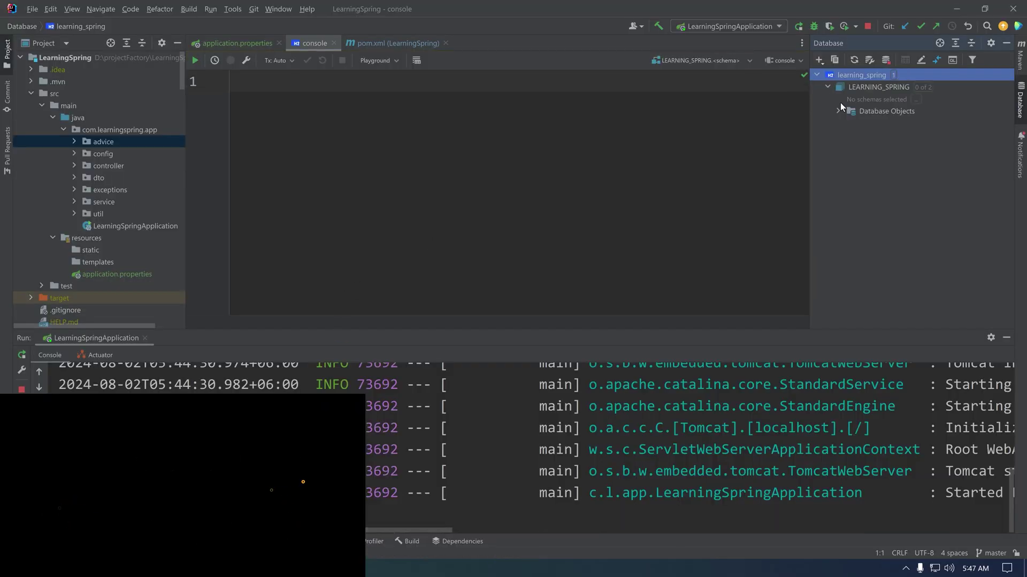
{"action": "left_click", "coordinate": [840, 111]}
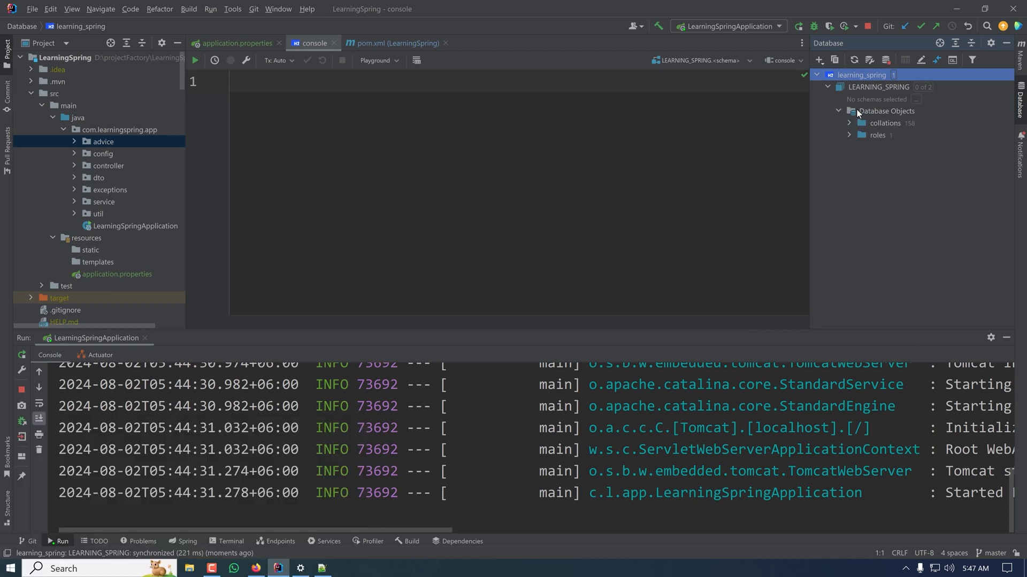
{"action": "left_click", "coordinate": [886, 111]}
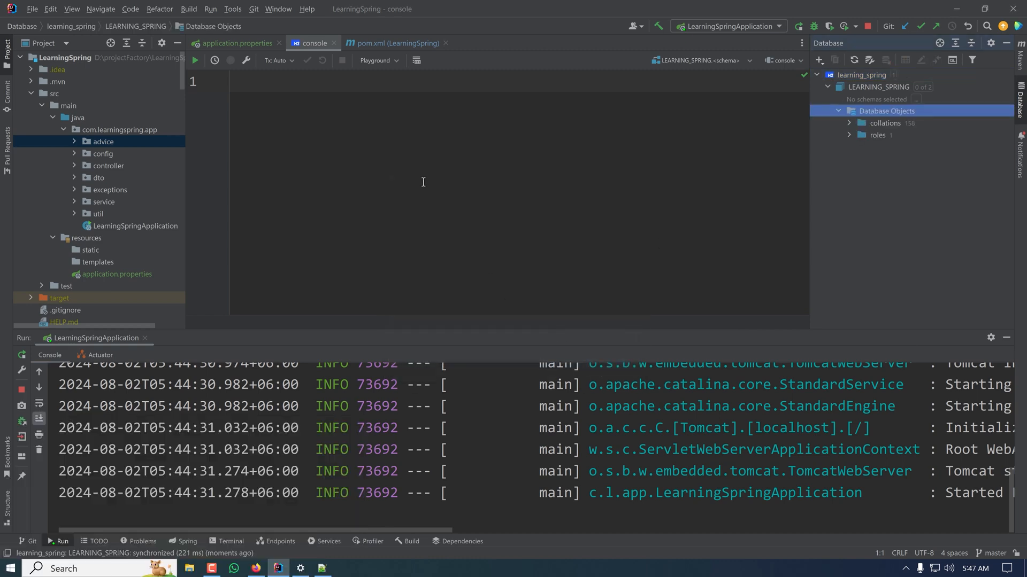
Step: Return to pom.xml and review the H2 dependency's runtime scope
{"action": "left_click", "coordinate": [394, 43]}
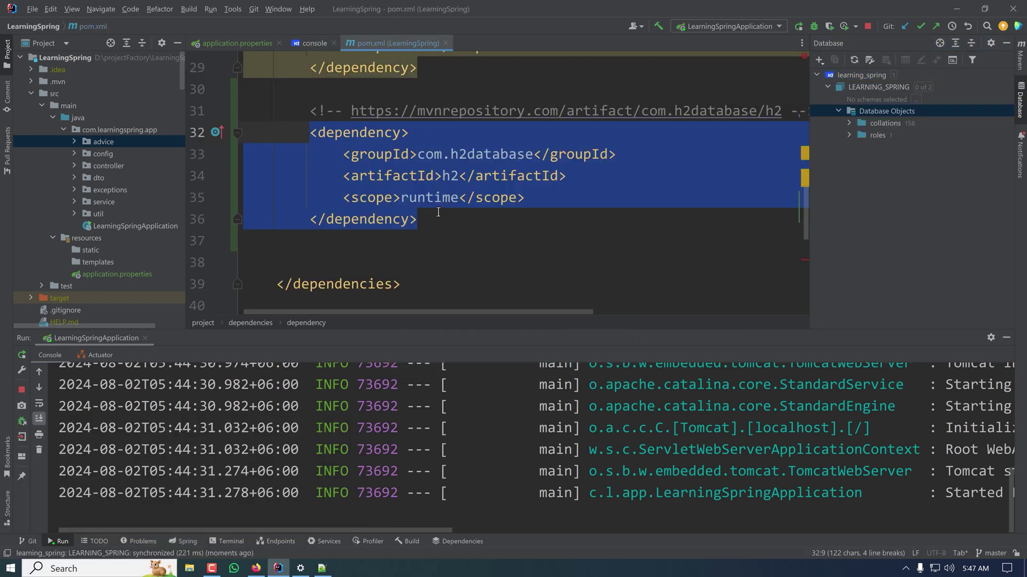
{"action": "left_click", "coordinate": [400, 197]}
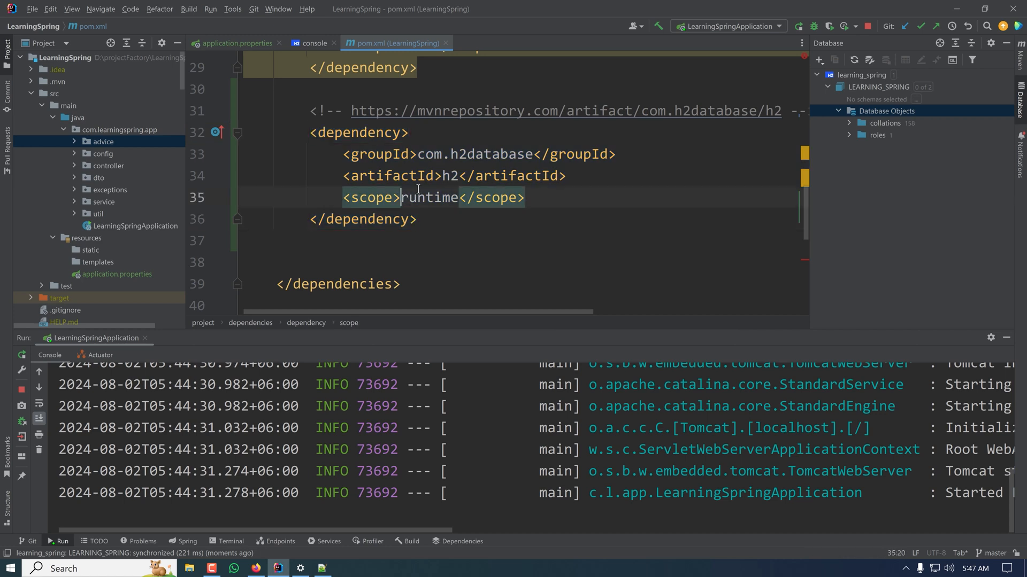
{"action": "mouse_move", "coordinate": [428, 197]}
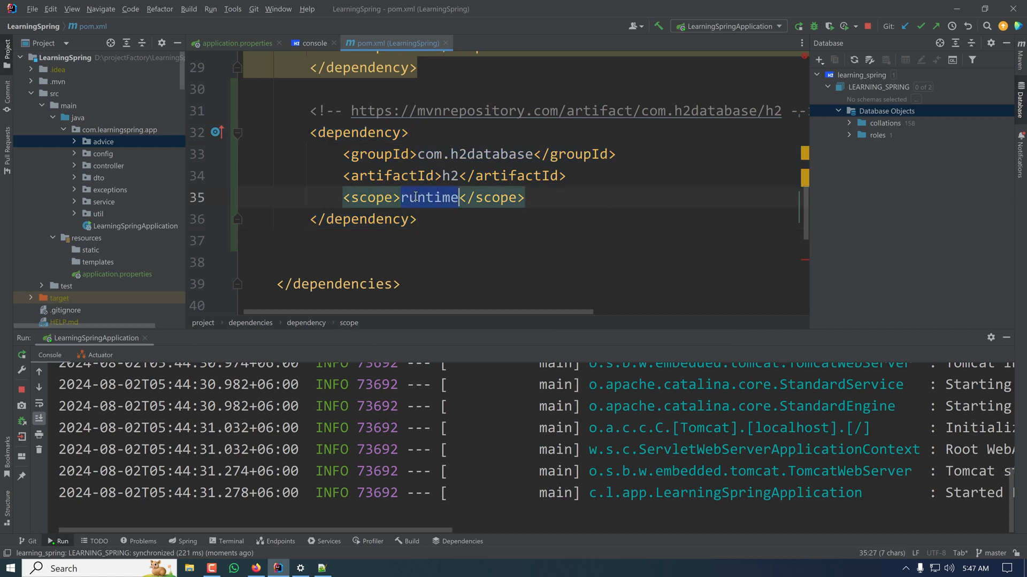
{"action": "left_click", "coordinate": [435, 197]}
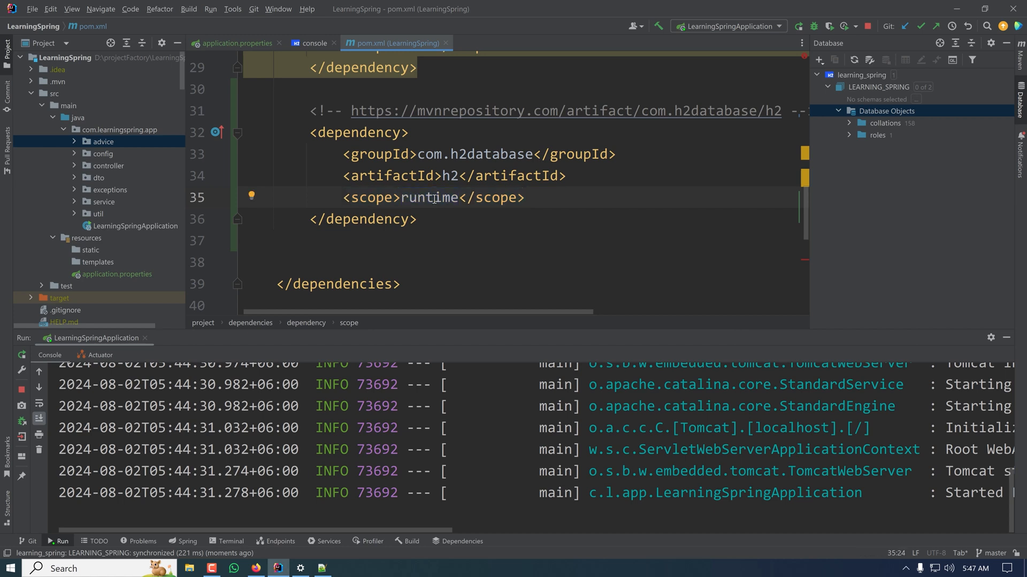
{"action": "mouse_move", "coordinate": [434, 198]}
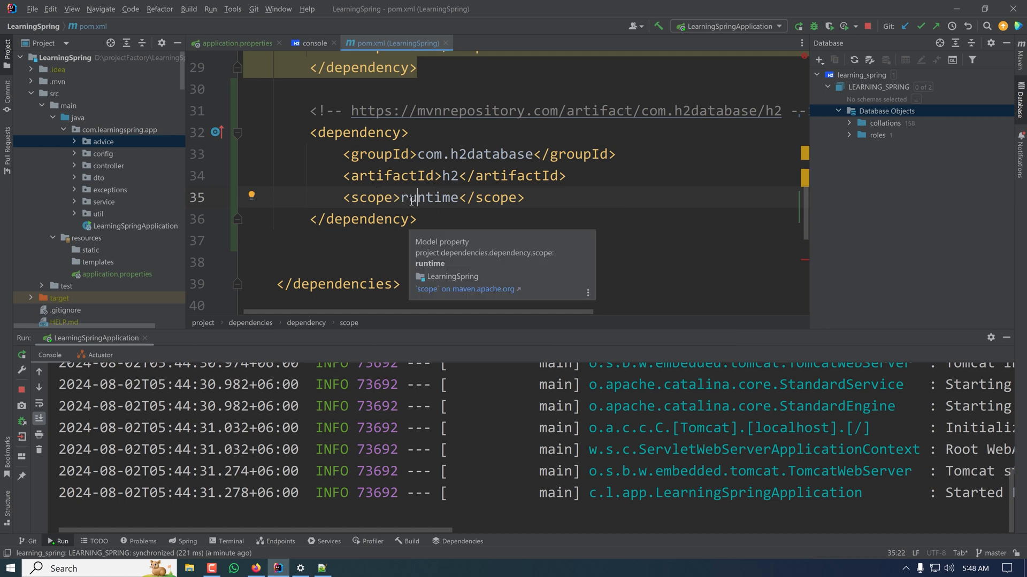
{"action": "mouse_move", "coordinate": [84, 143]}
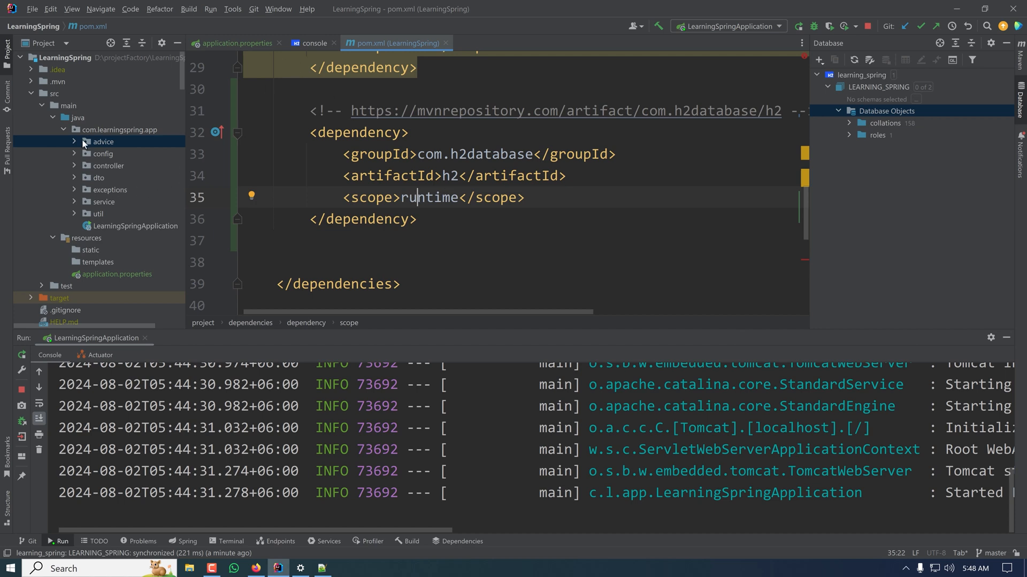
{"action": "left_click", "coordinate": [120, 129]}
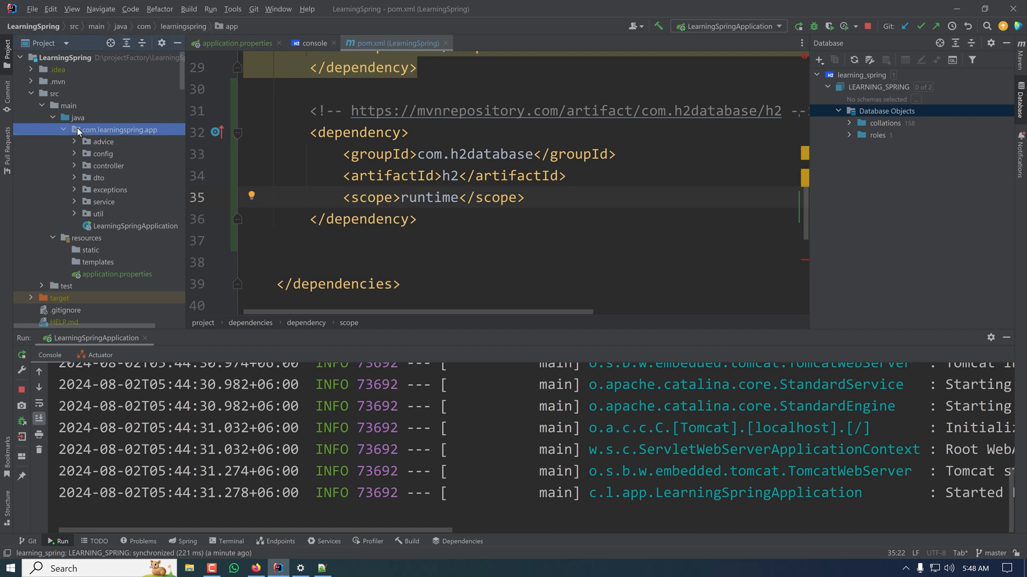
Step: Glance at the com.learningspring.app package's New menu, then return to application.properties showing ddl-auto=update
{"action": "right_click", "coordinate": [120, 129]}
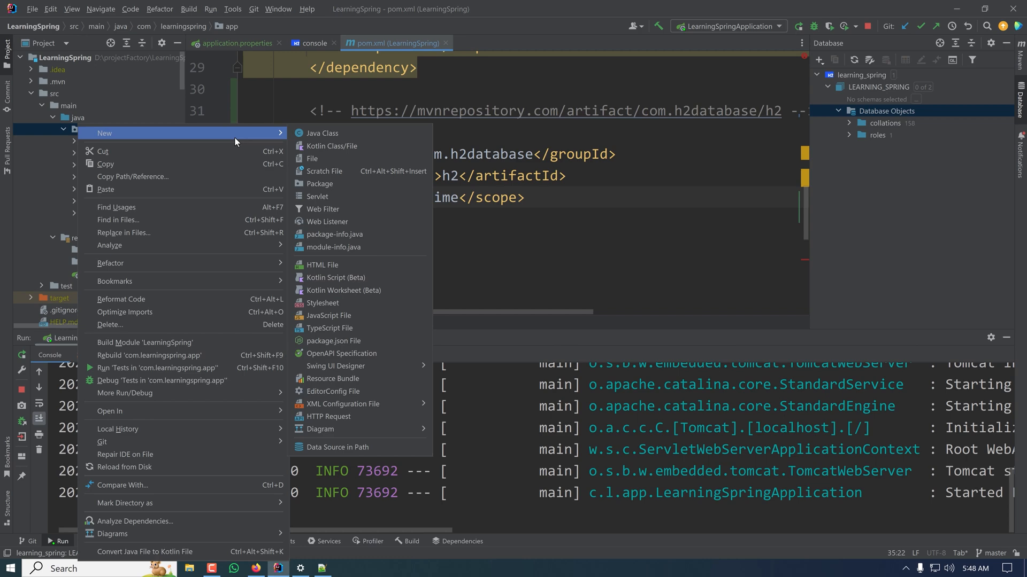
{"action": "left_click", "coordinate": [236, 43]}
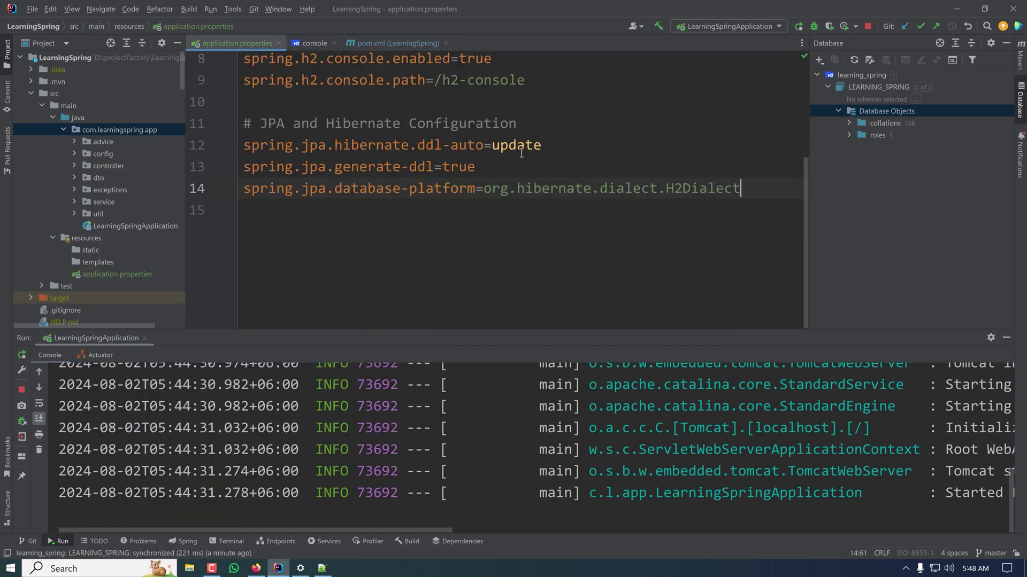